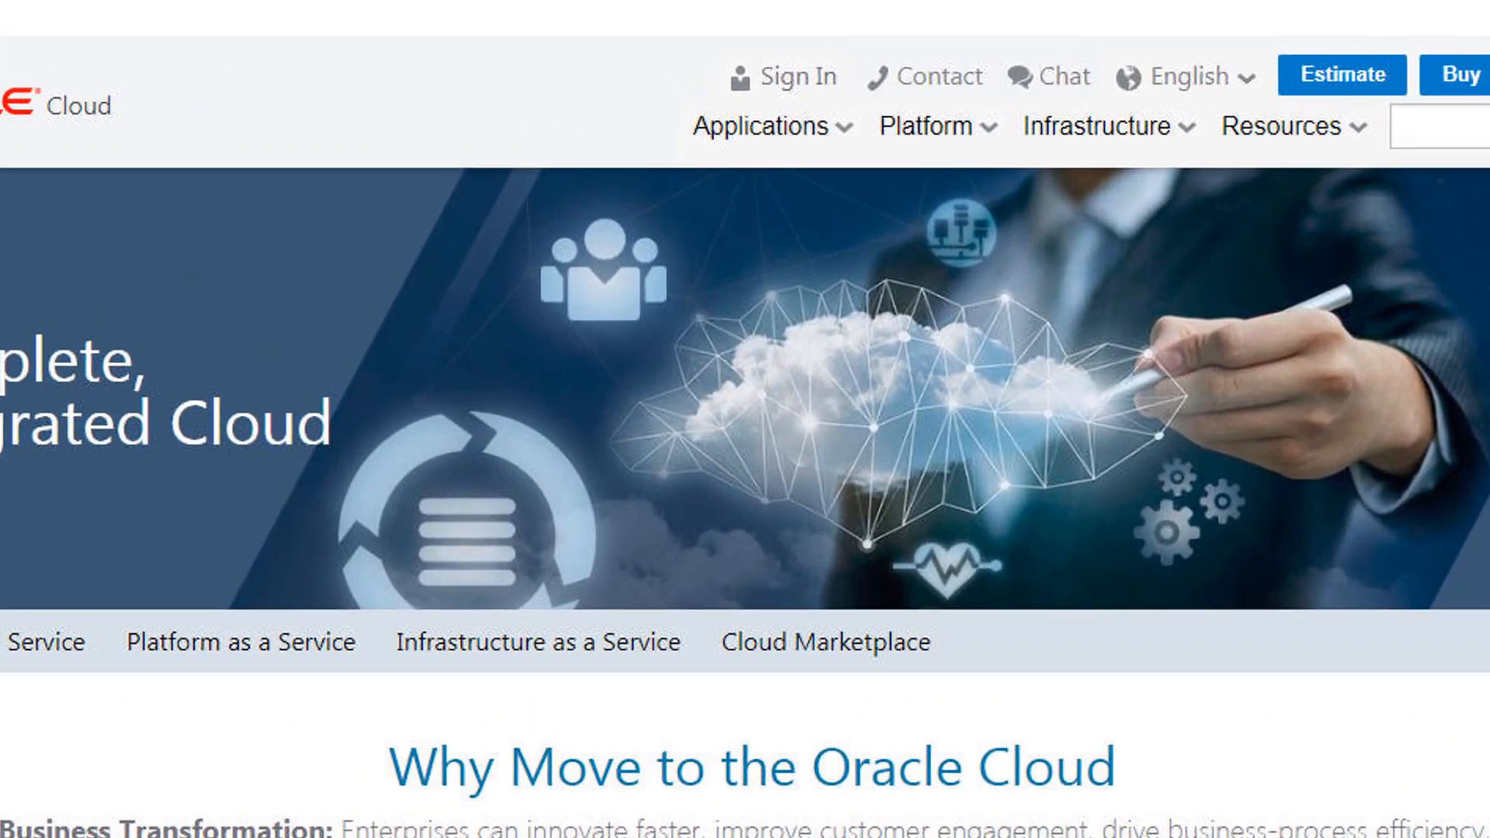
Step: Open the Cloud Account sign-in, enter the account name, and continue to My Services
scroll("down", 3)
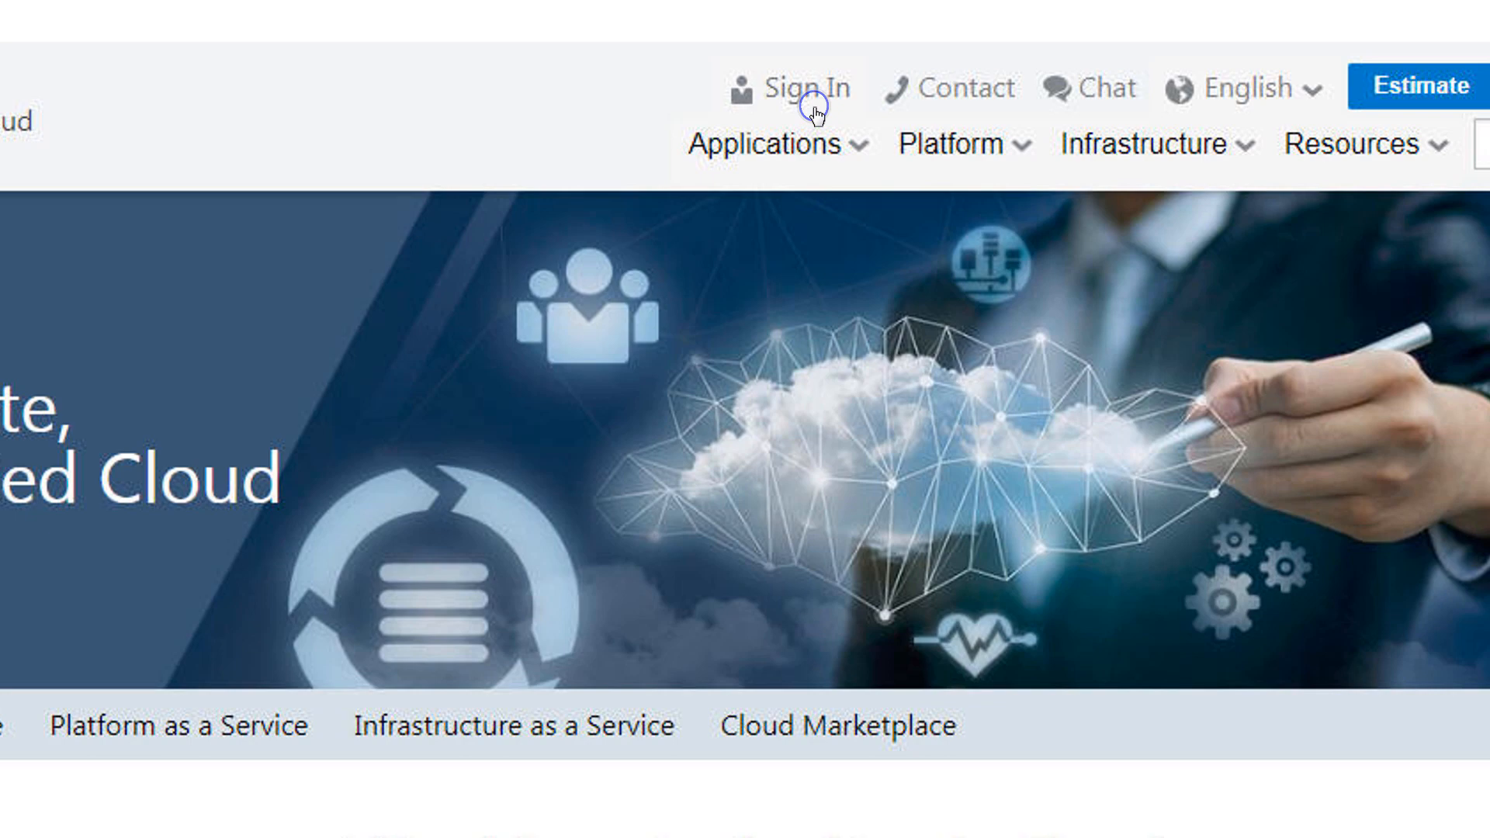
left_click(806, 86)
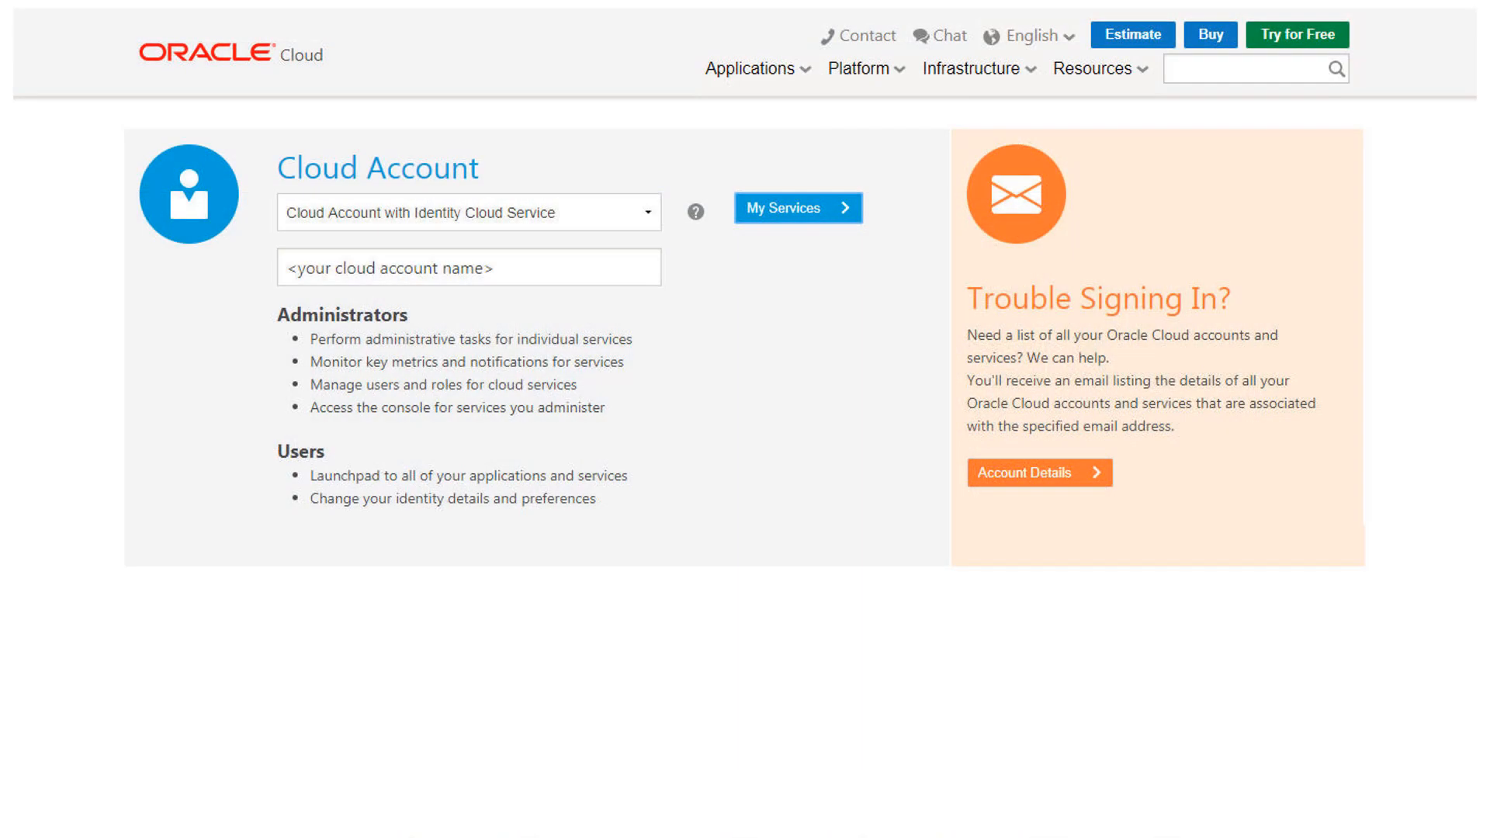
left_click(467, 267)
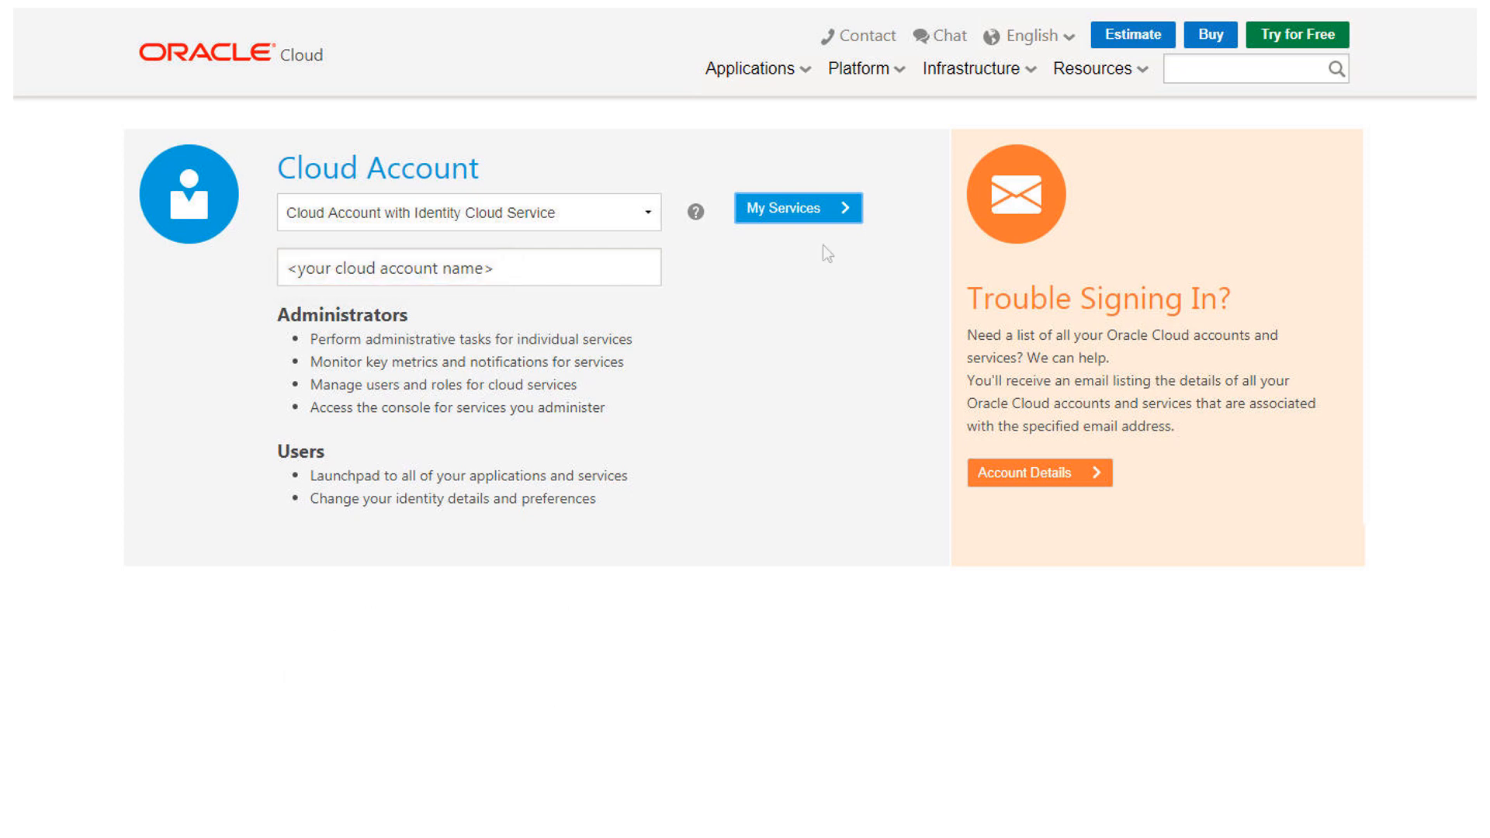
left_click(796, 207)
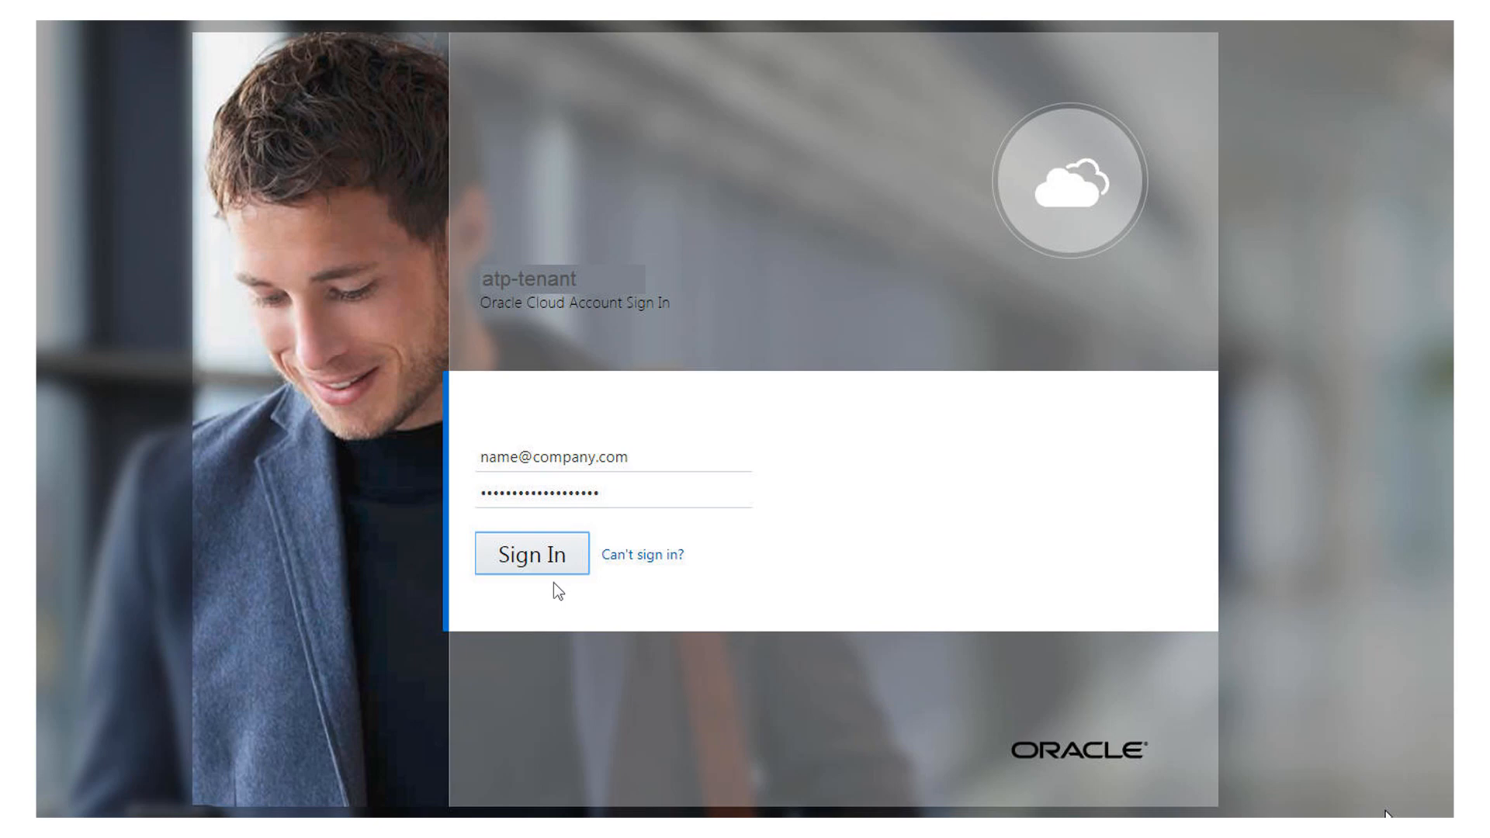
Step: Sign in to atp-tenant and save English language with New York timezone
left_click(531, 554)
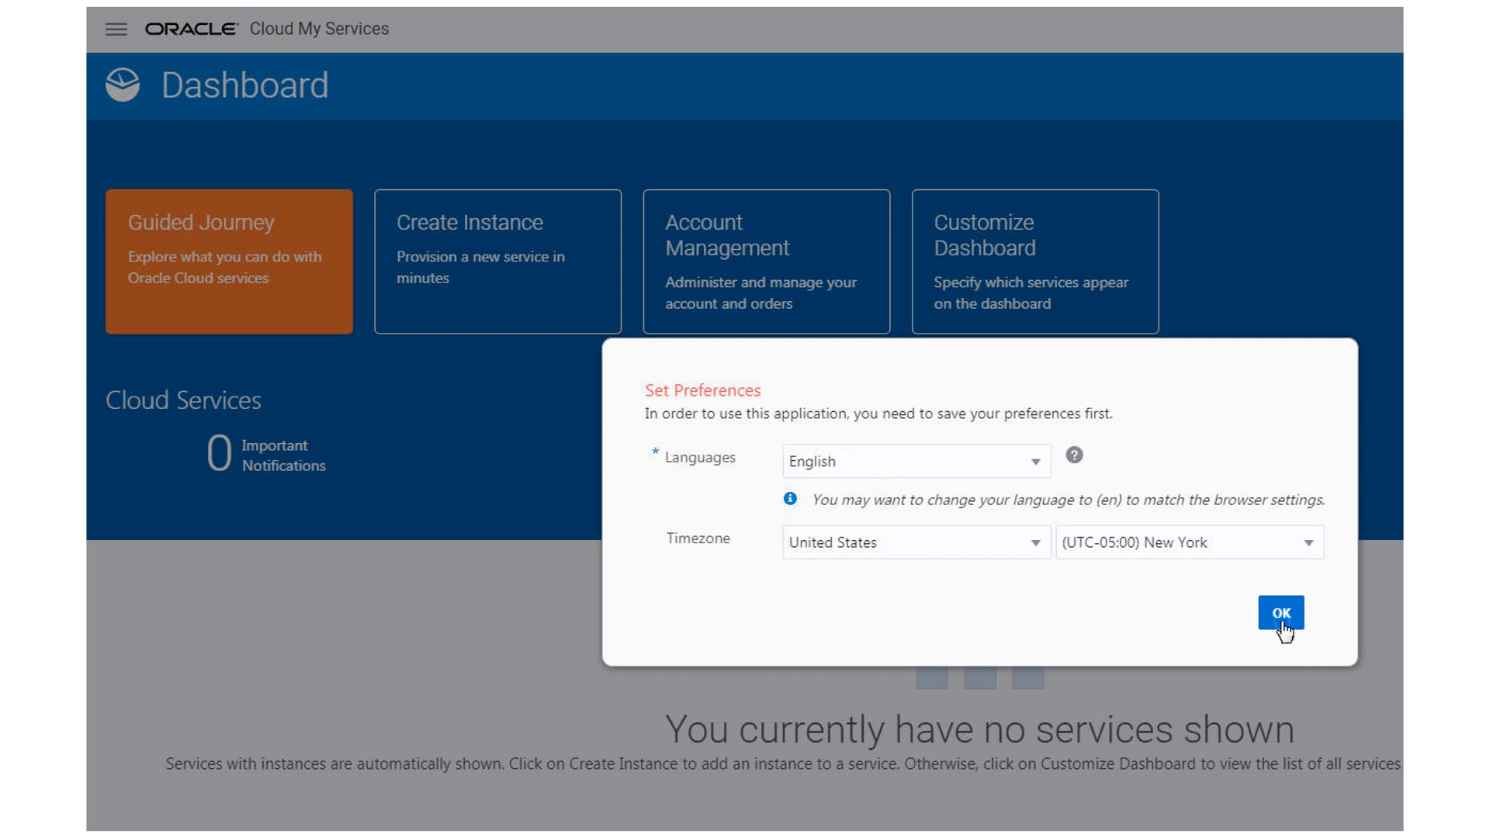
left_click(1281, 613)
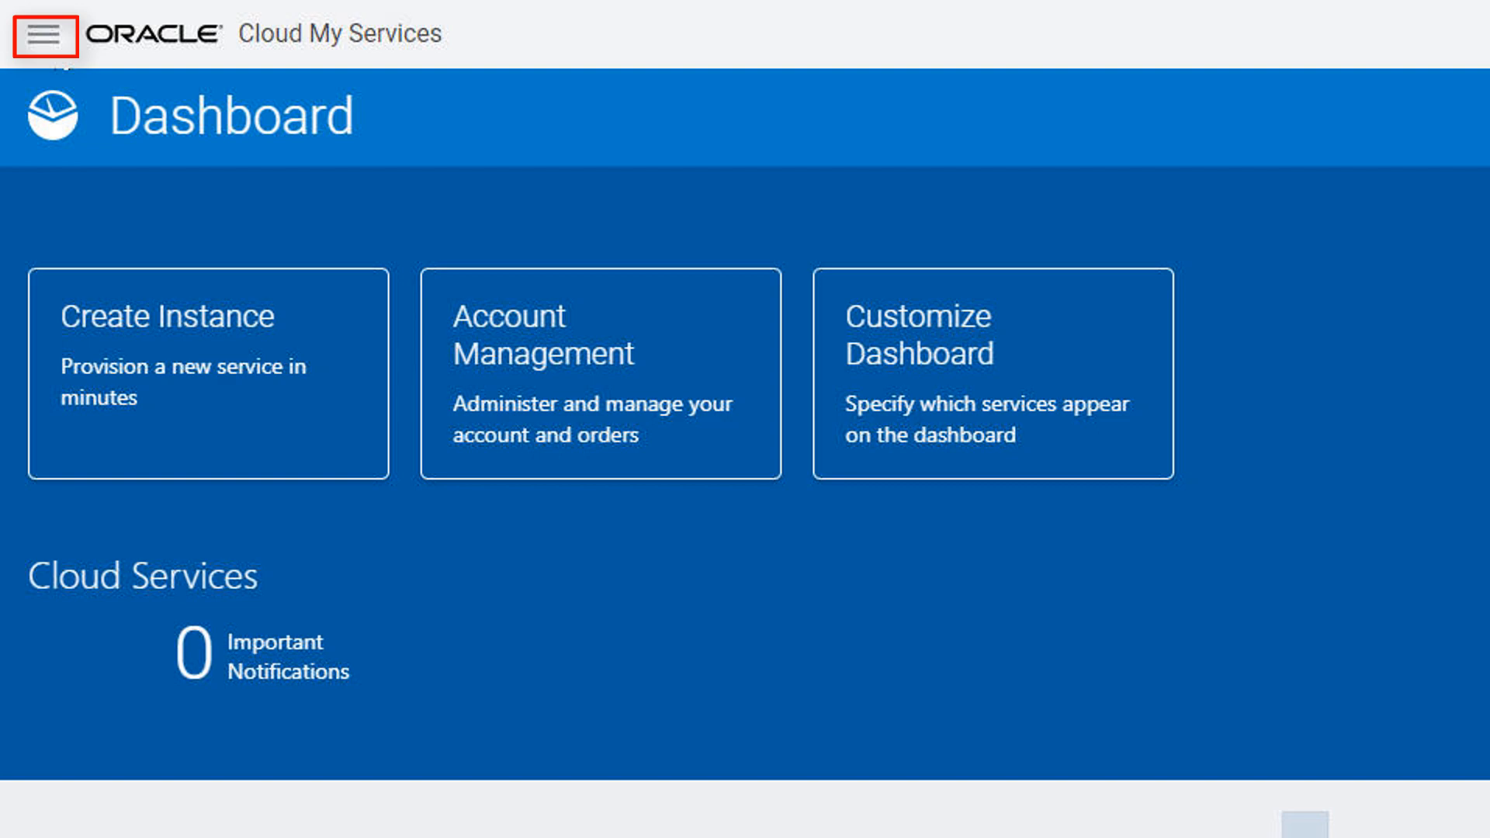
Step: Go through the side navigation's Services to the Infrastructure console in us-ashburn-1
left_click(48, 35)
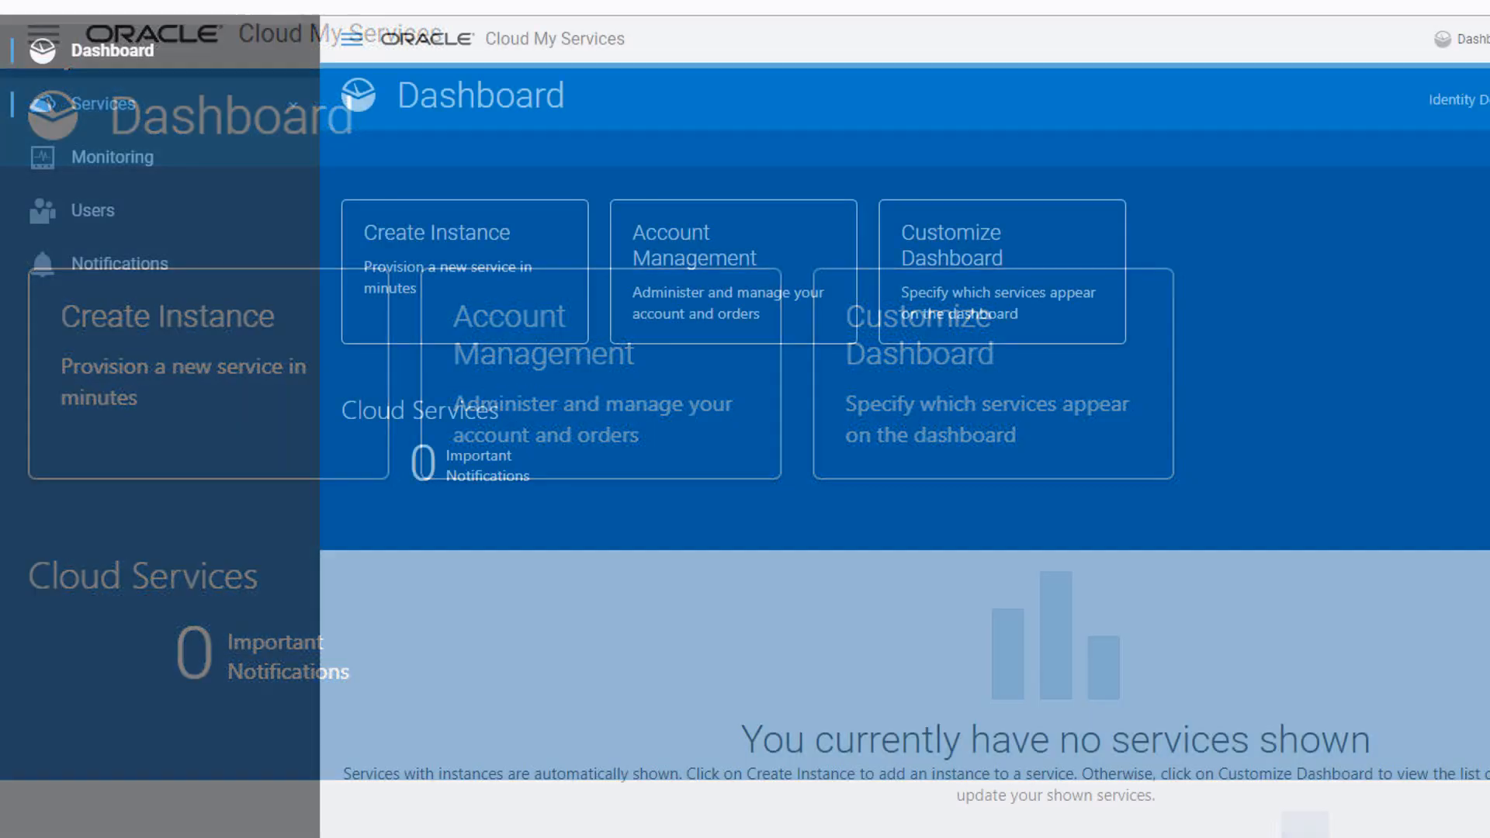
left_click(102, 103)
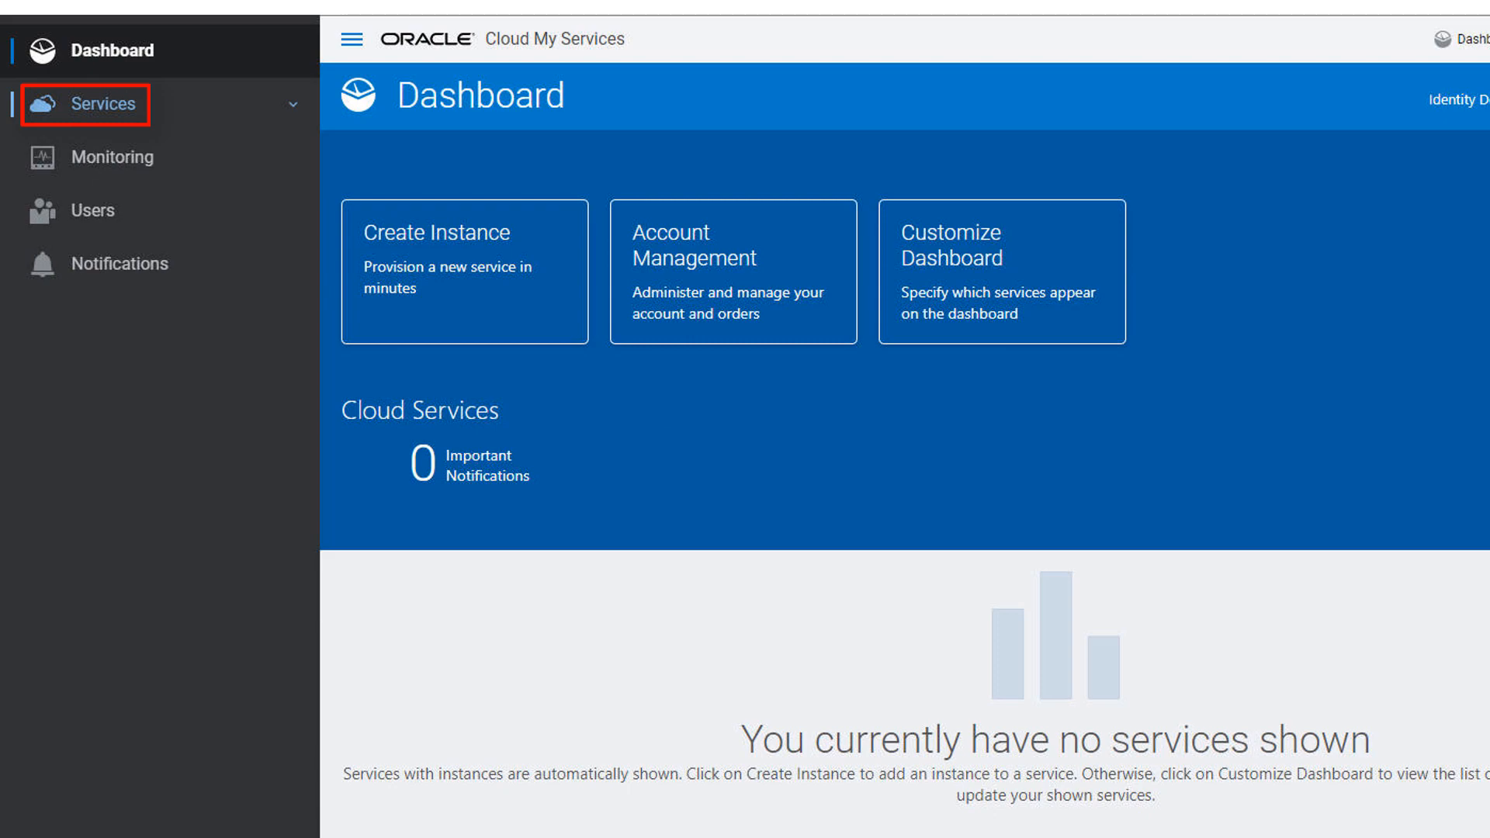
left_click(105, 105)
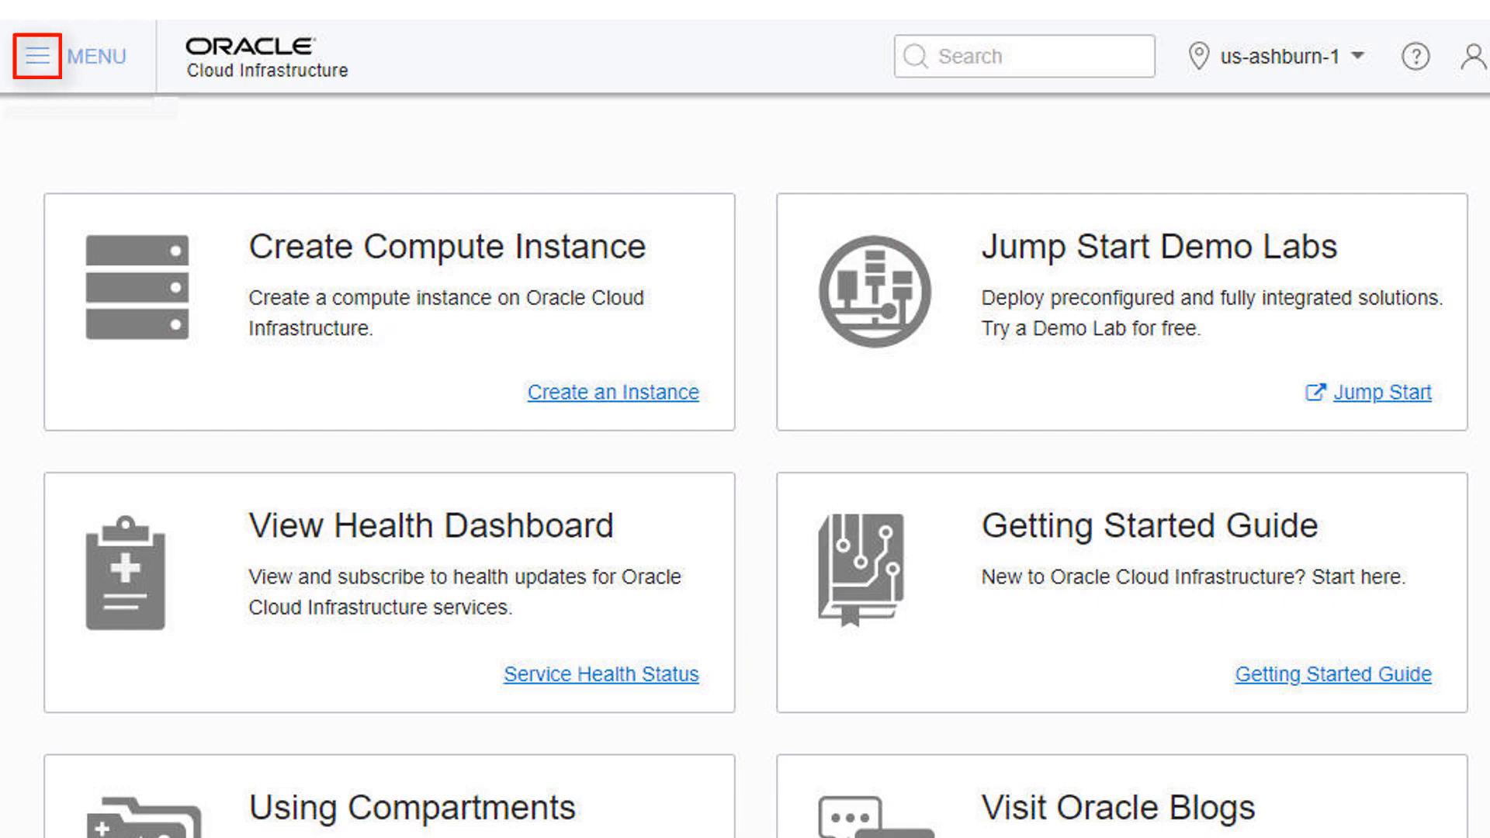
Step: Show the Autonomous Transaction Processing database list for the Doc compartment
left_click(37, 55)
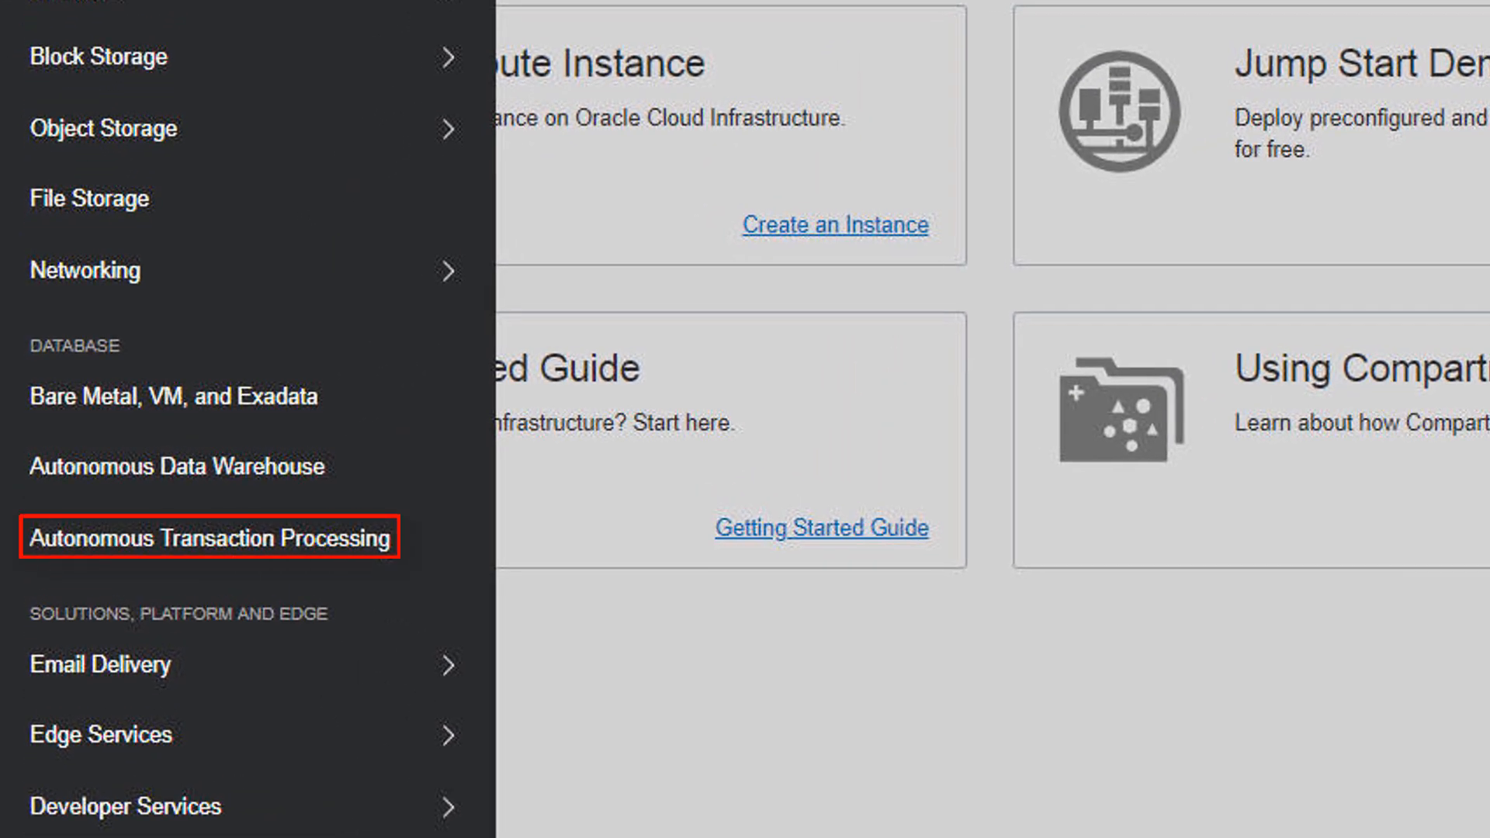
left_click(209, 538)
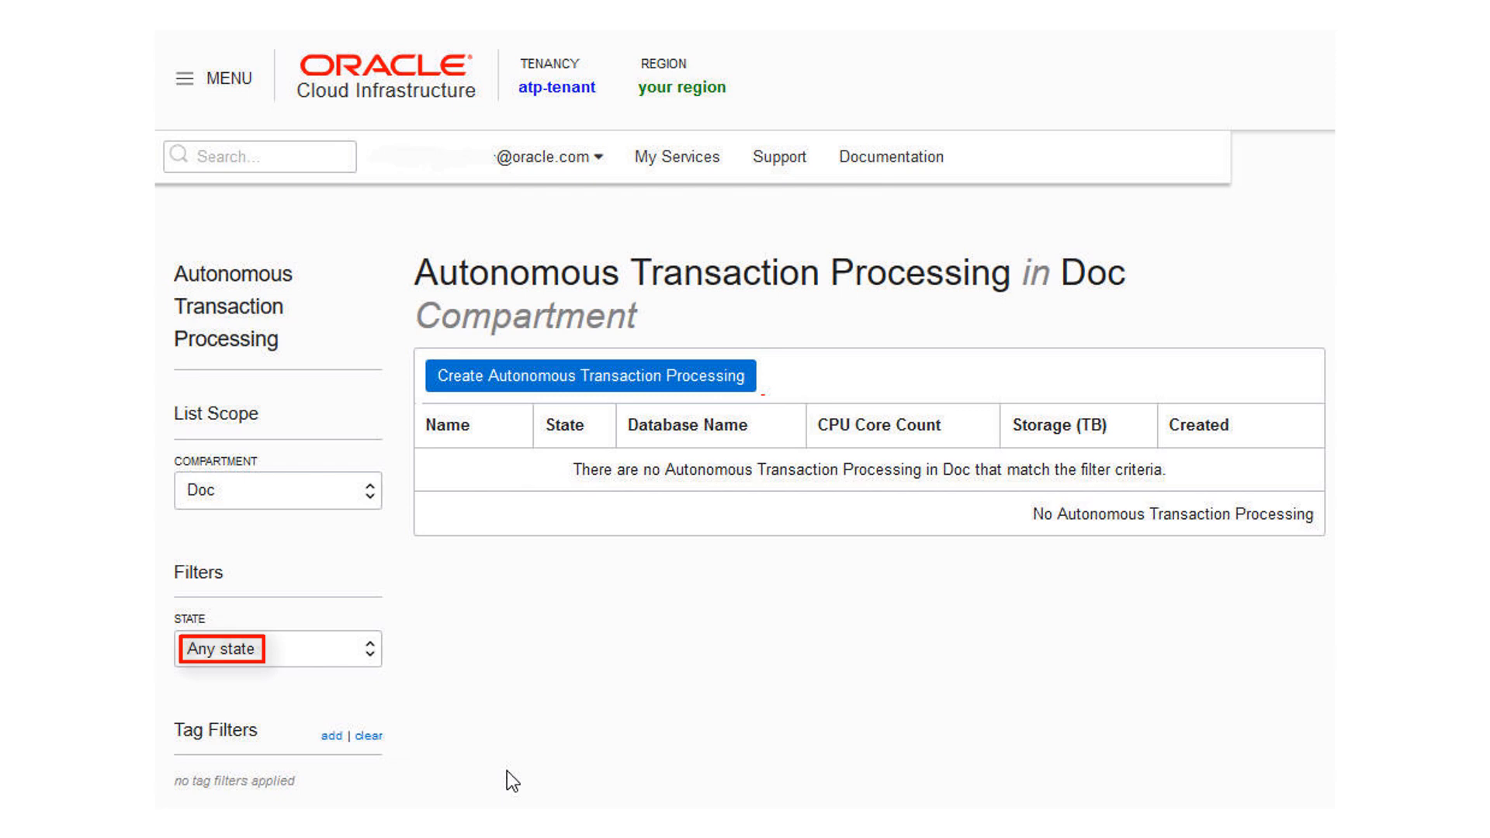
Step: Open the Create Autonomous Transaction Processing form with default CPU and storage
left_click(590, 374)
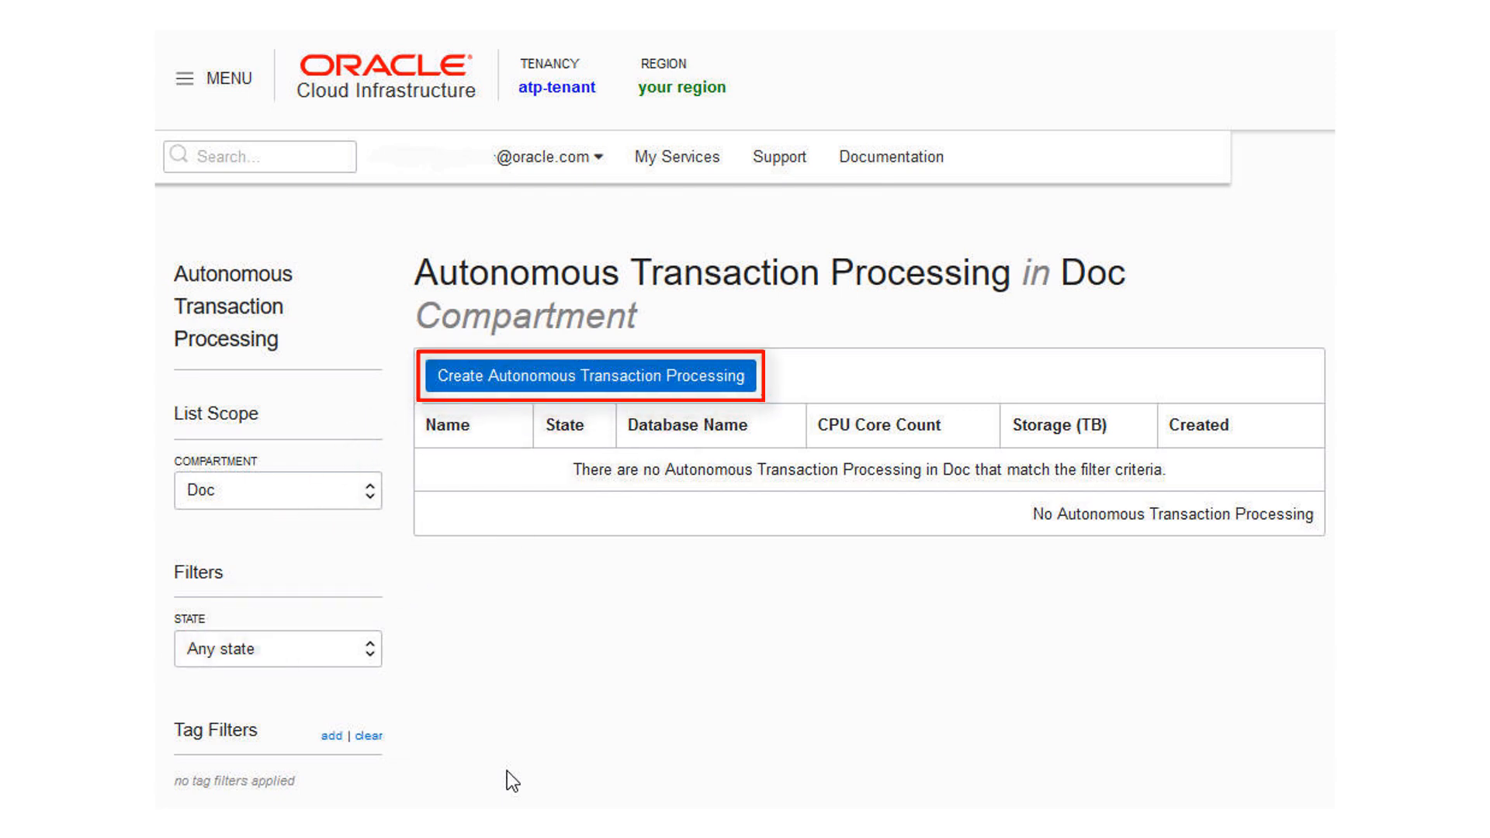
left_click(589, 376)
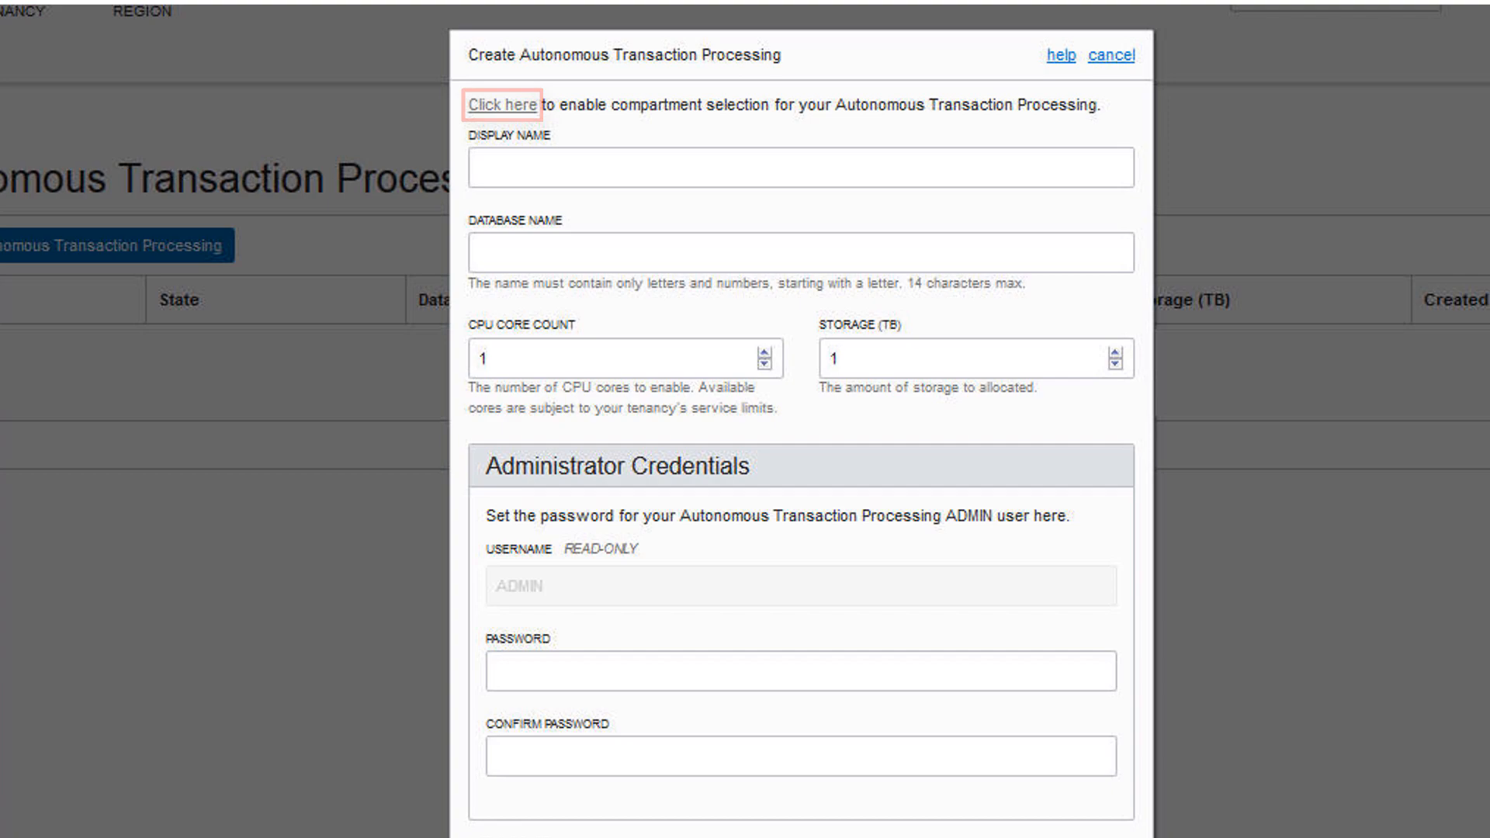
Step: Submit ATP Finance (ATPFINANCE) with 1 CPU core, 1 TB storage and an admin password
left_click(503, 105)
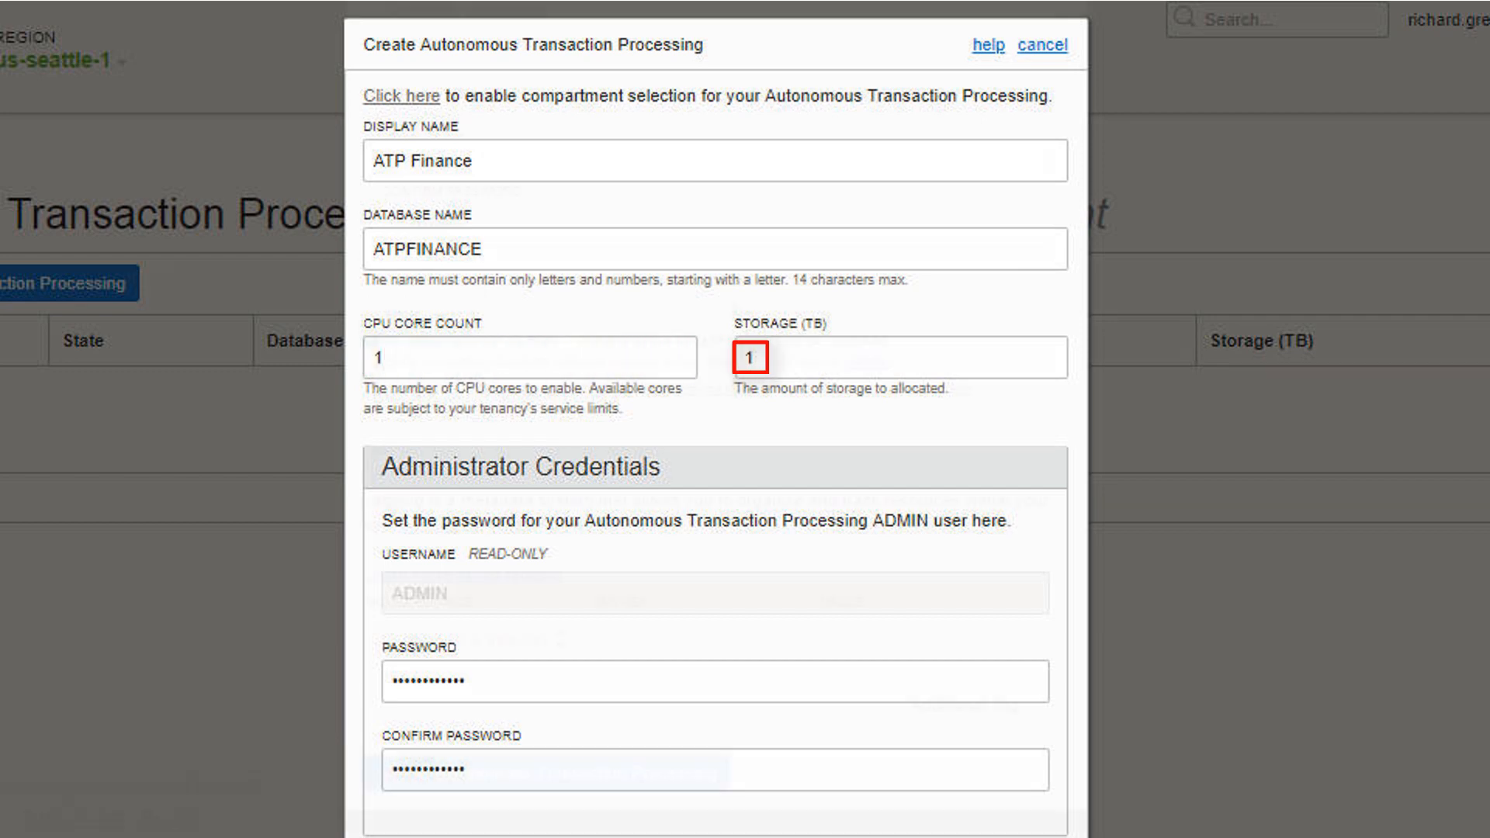
scroll("down", 3)
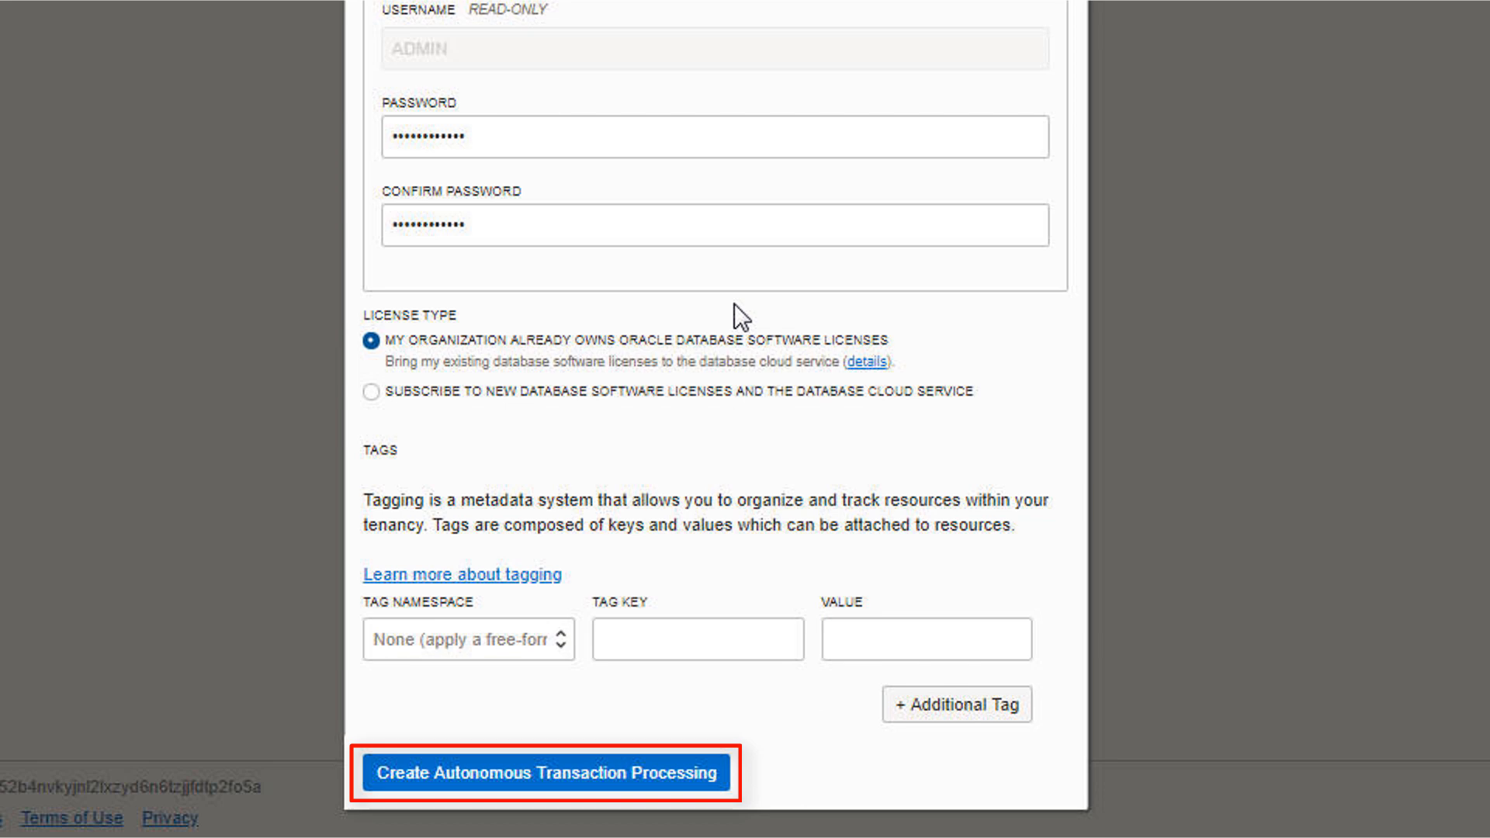
left_click(546, 771)
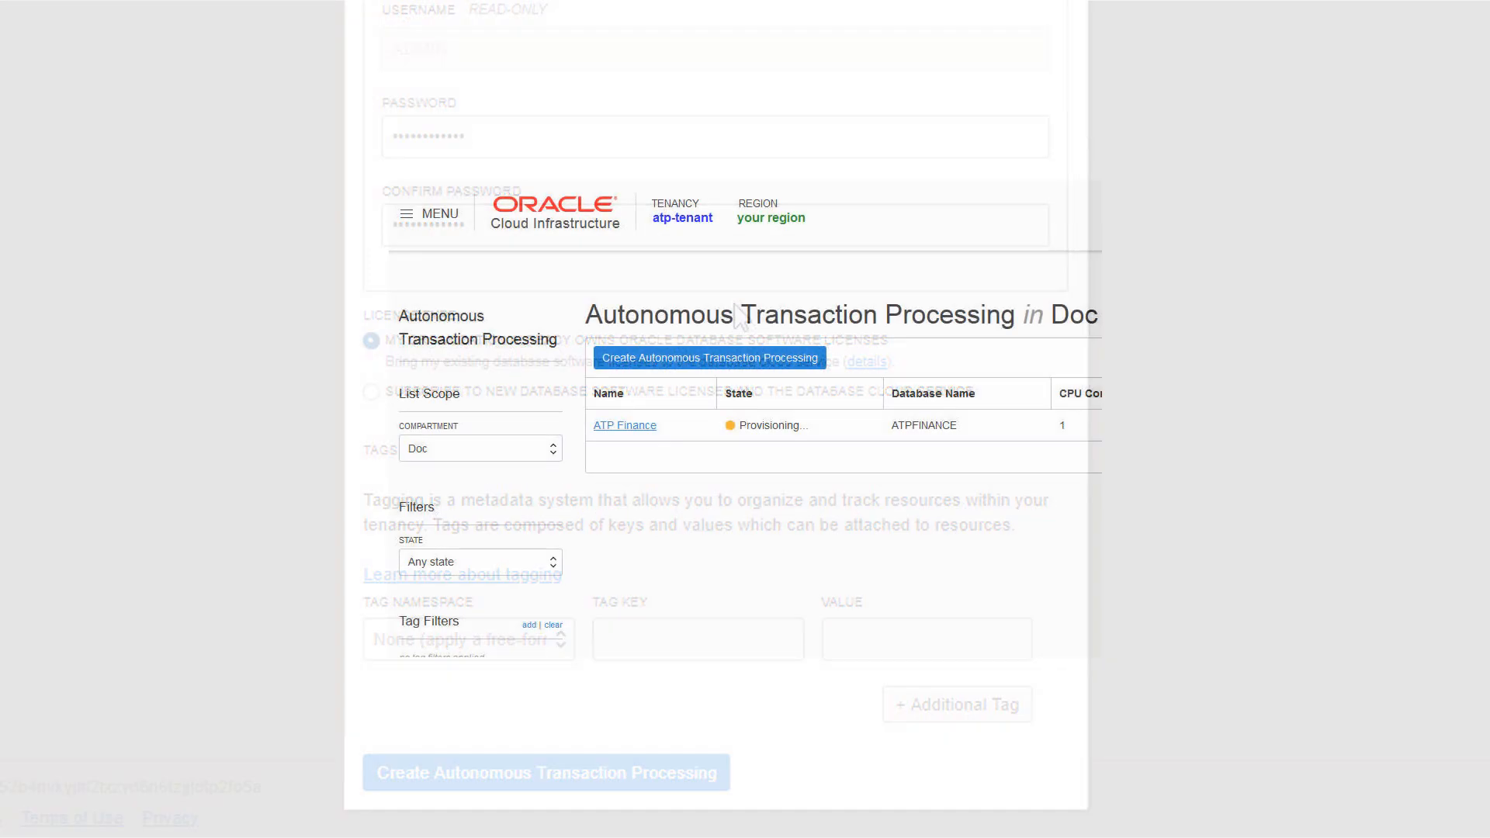
Step: Confirm ATP Finance shows Available and open its actions menu
left_click(547, 773)
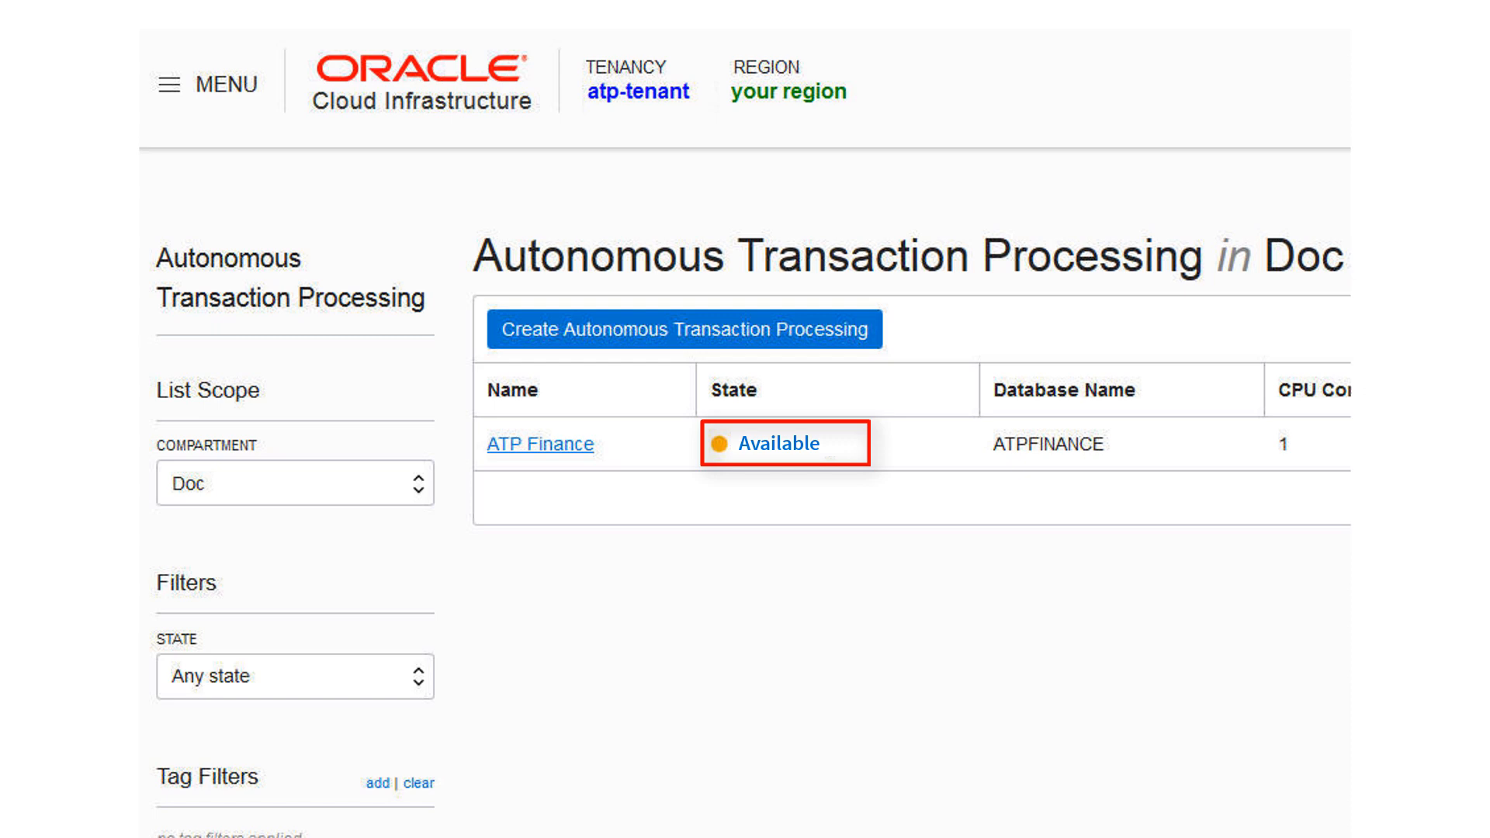
left_click(1416, 467)
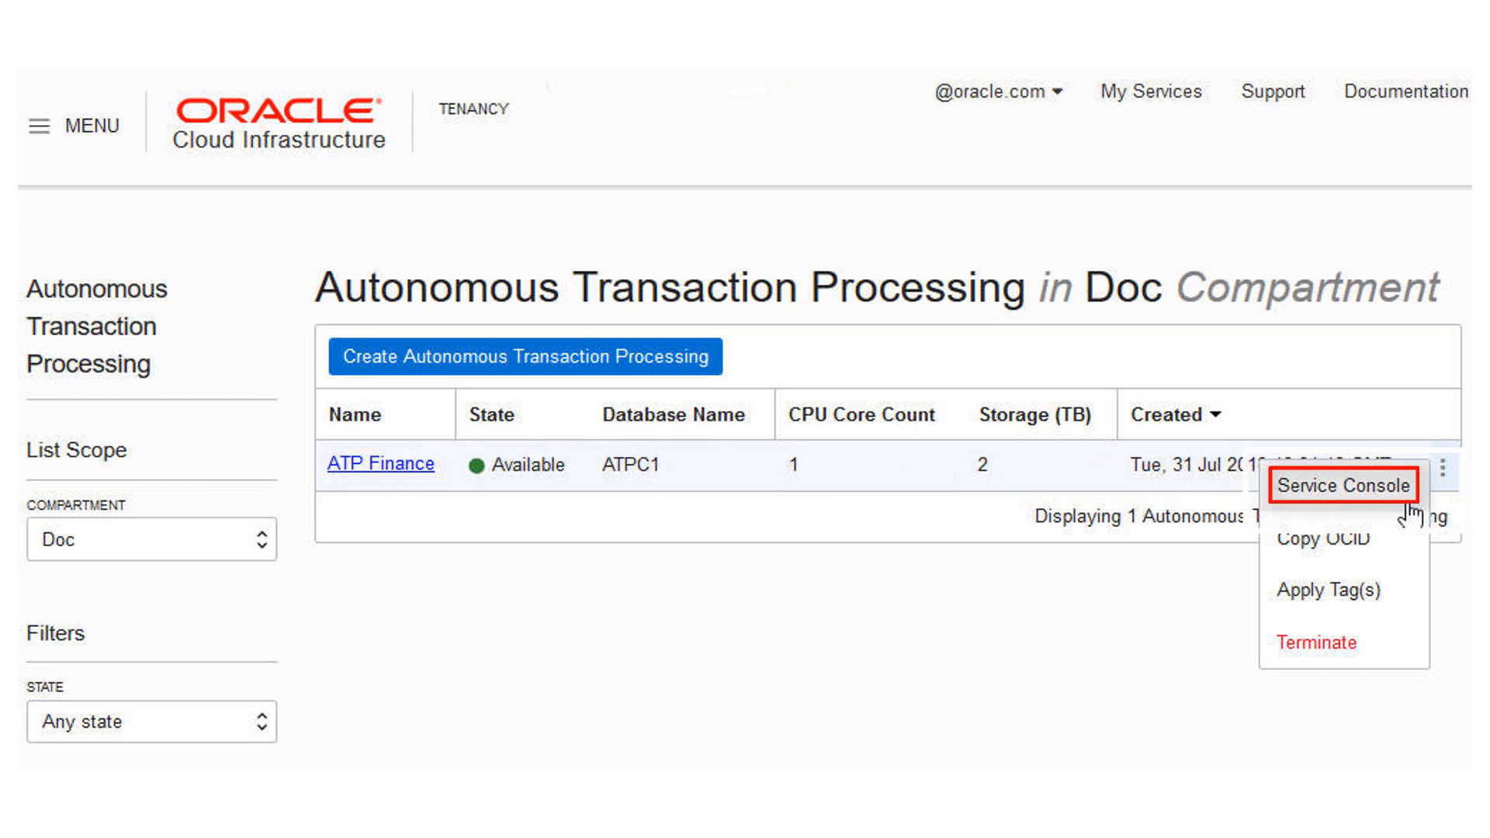
Step: Open the ATP Finance Service Console and sign in as admin
left_click(1343, 486)
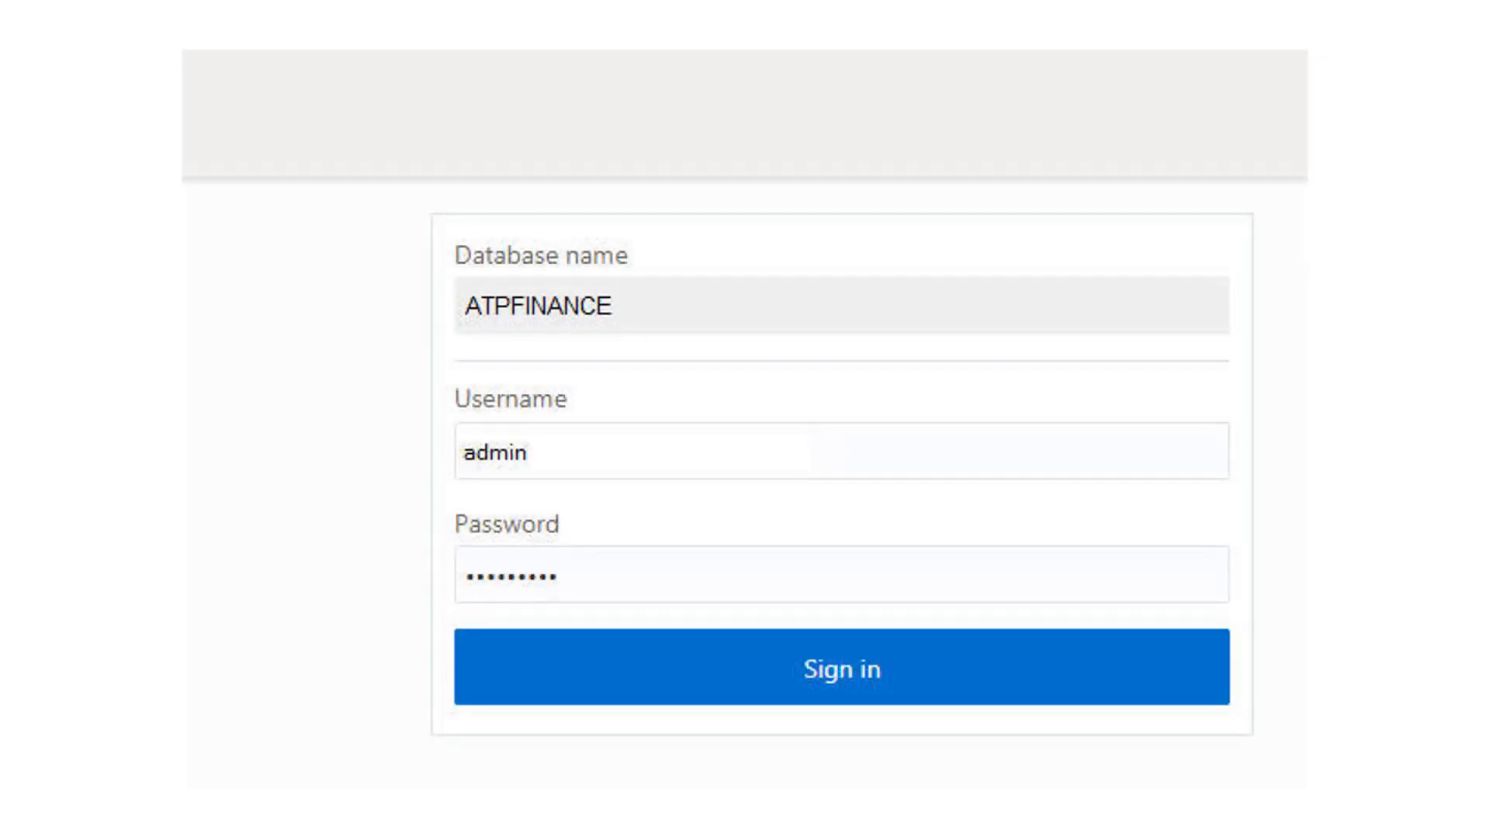
left_click(461, 452)
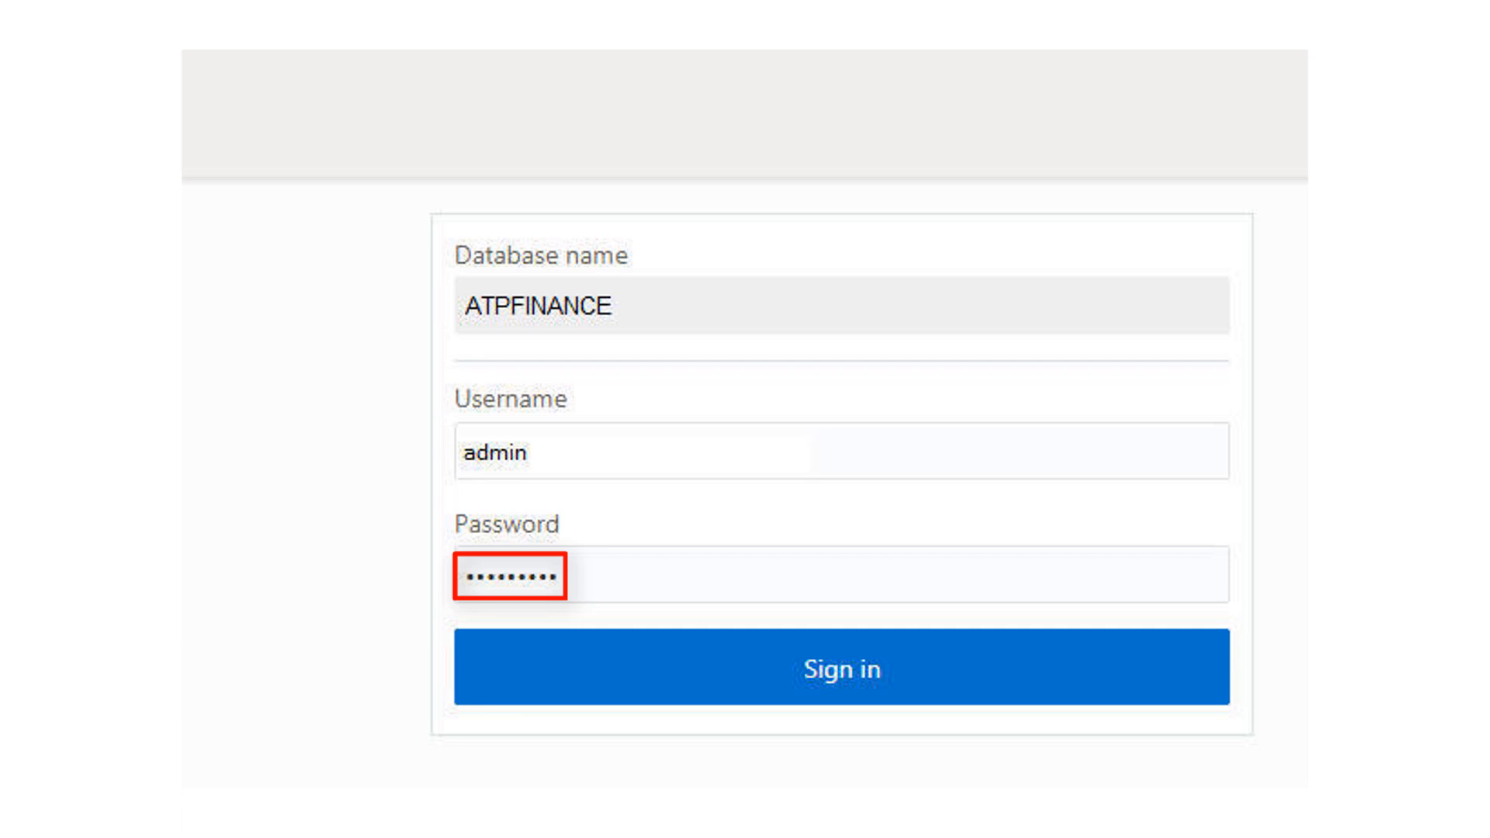
left_click(840, 667)
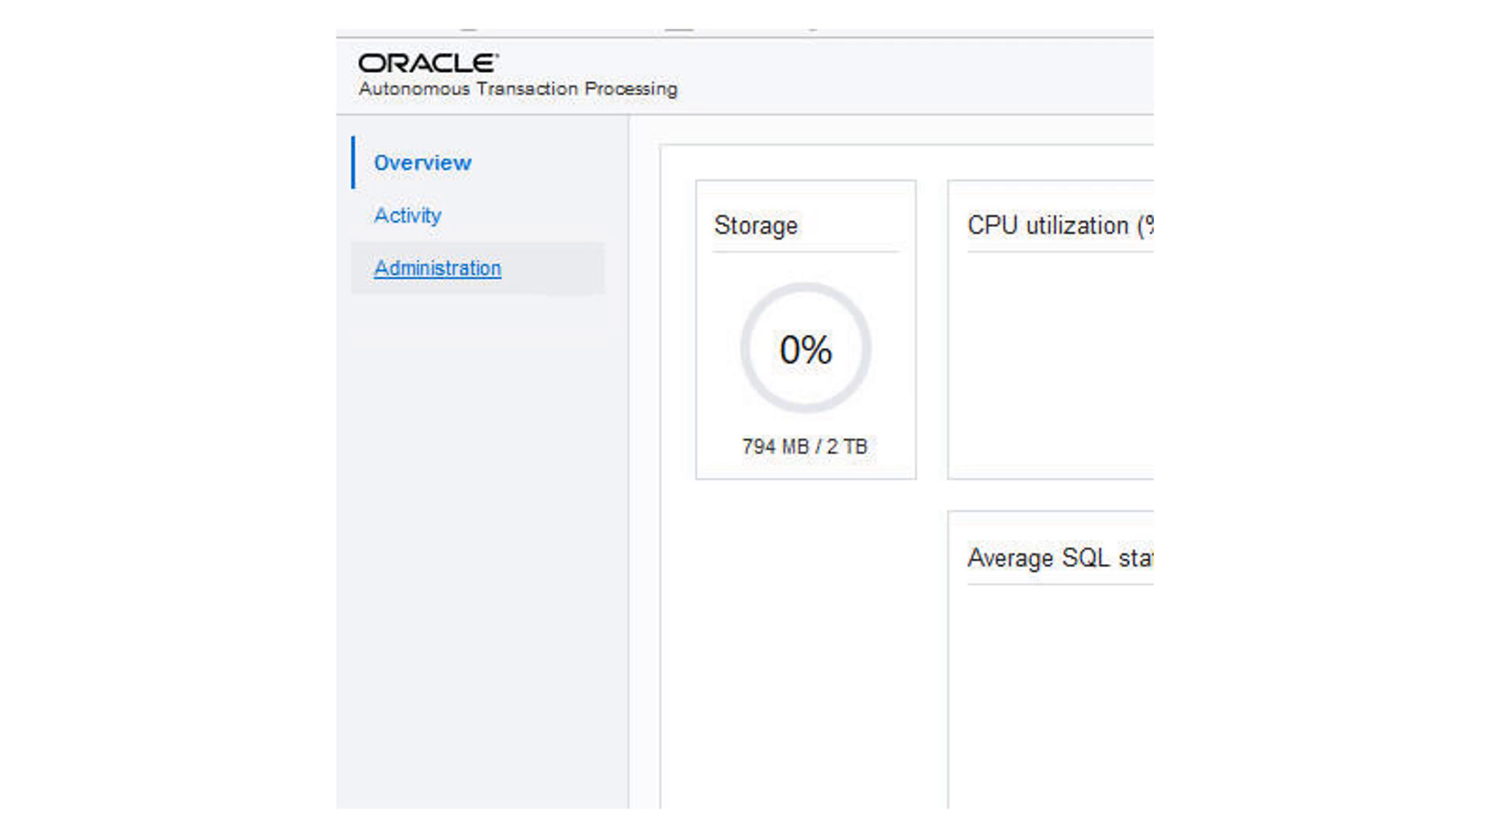
Step: Download the password-protected client credentials zip from Administration
left_click(437, 267)
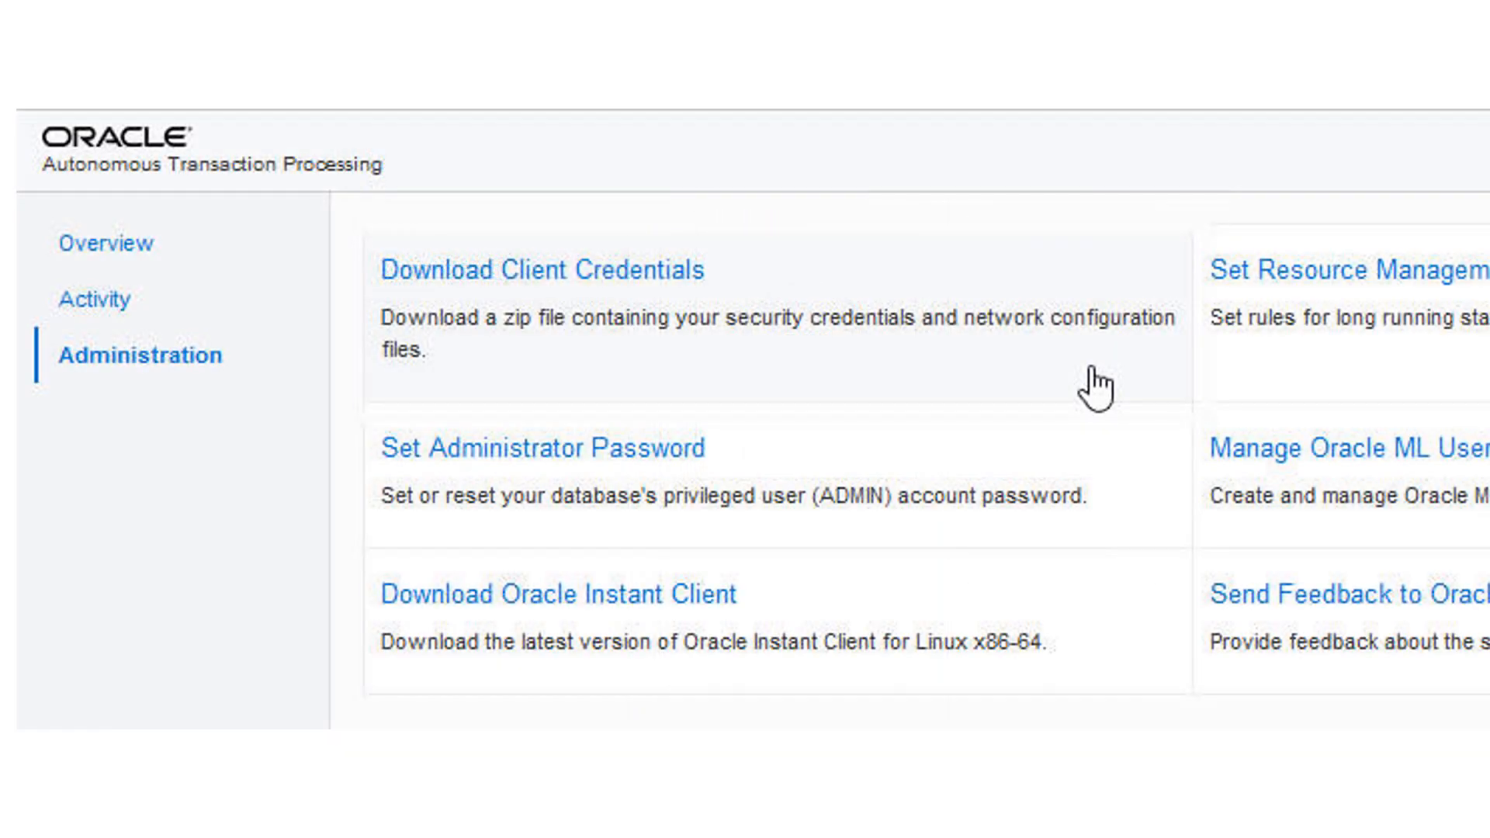
left_click(542, 271)
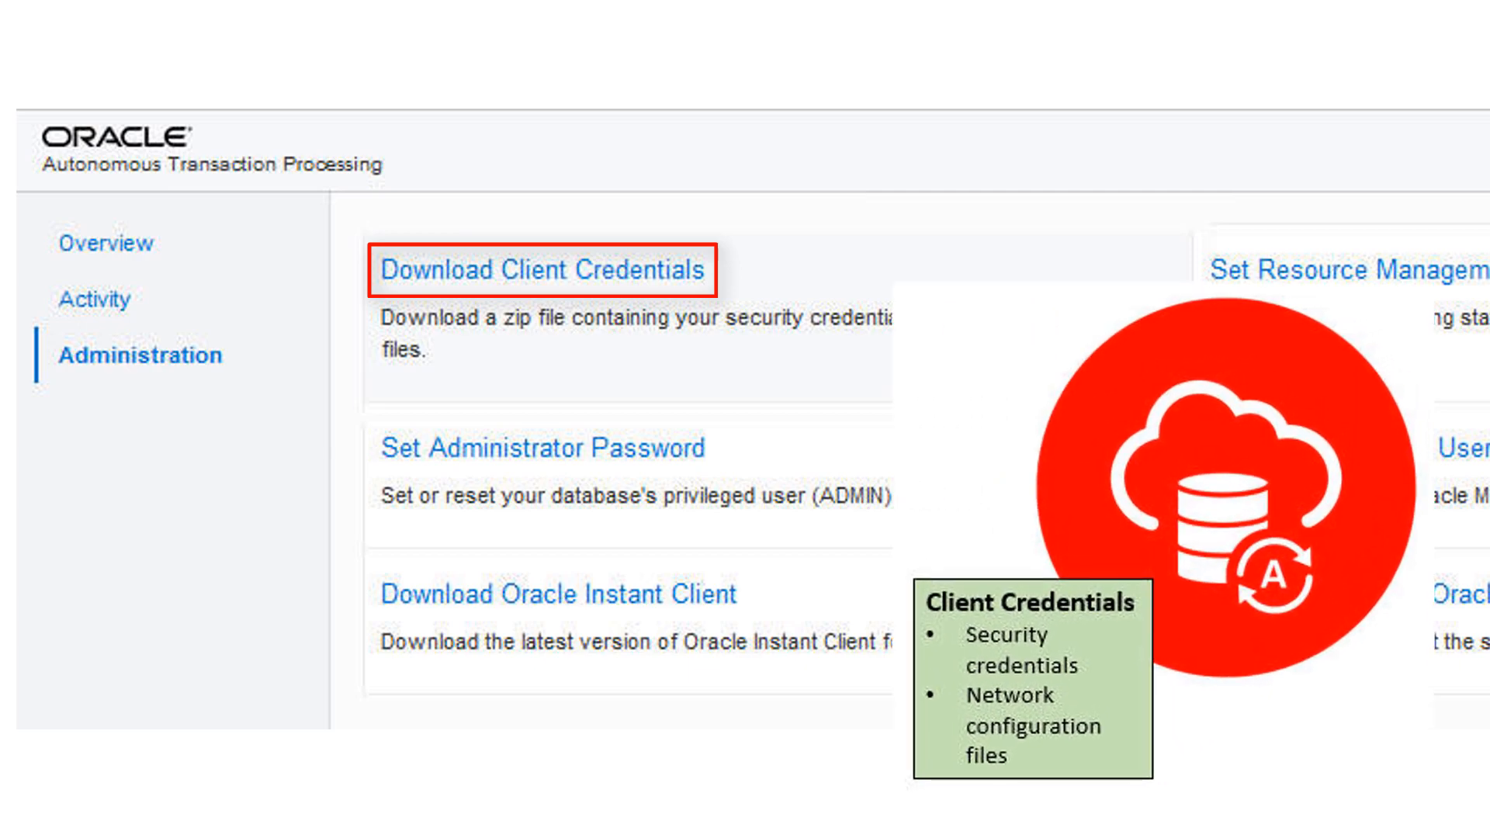
left_click(542, 269)
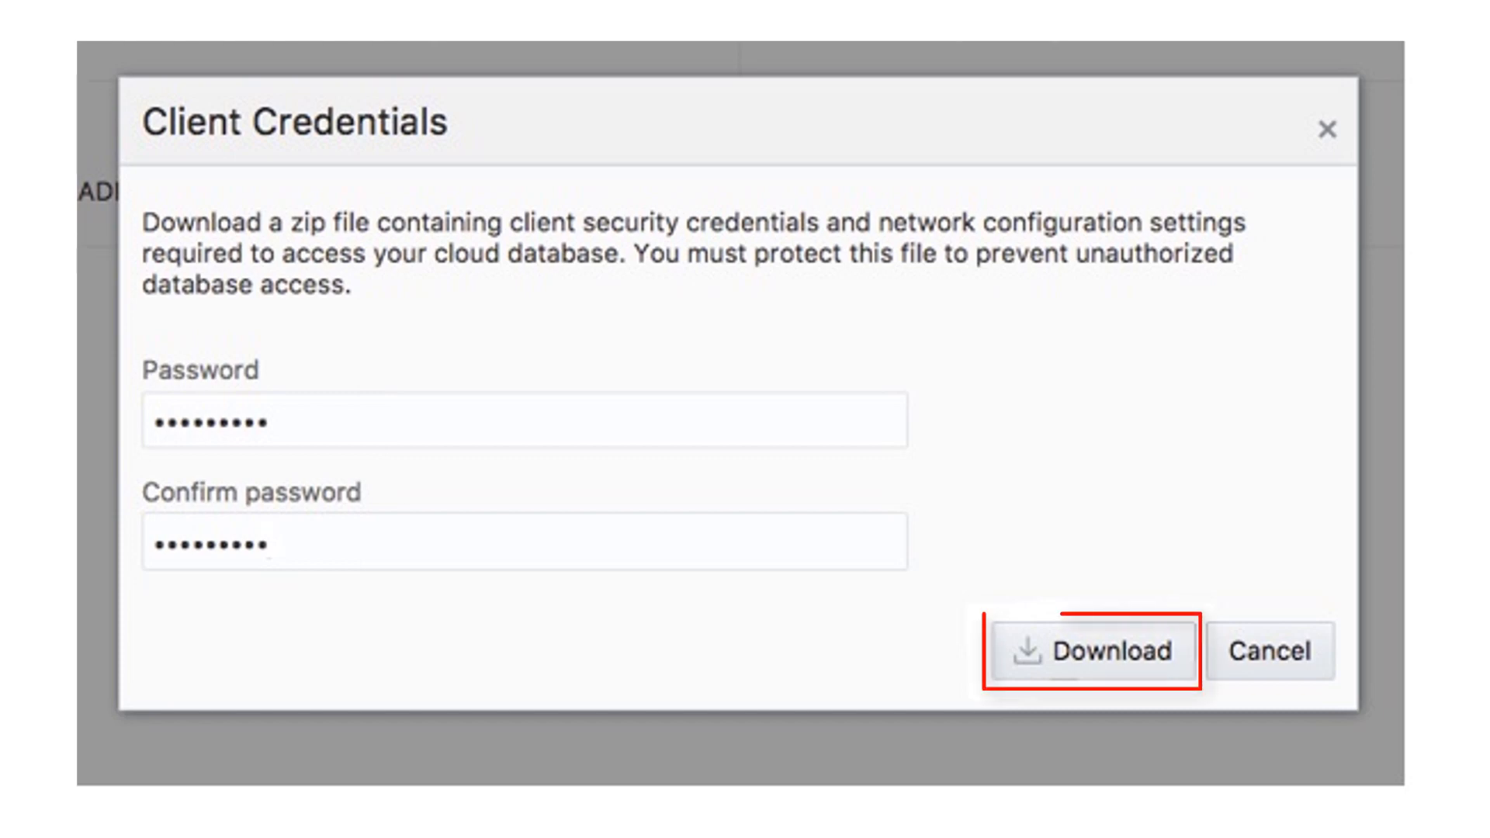
left_click(1090, 651)
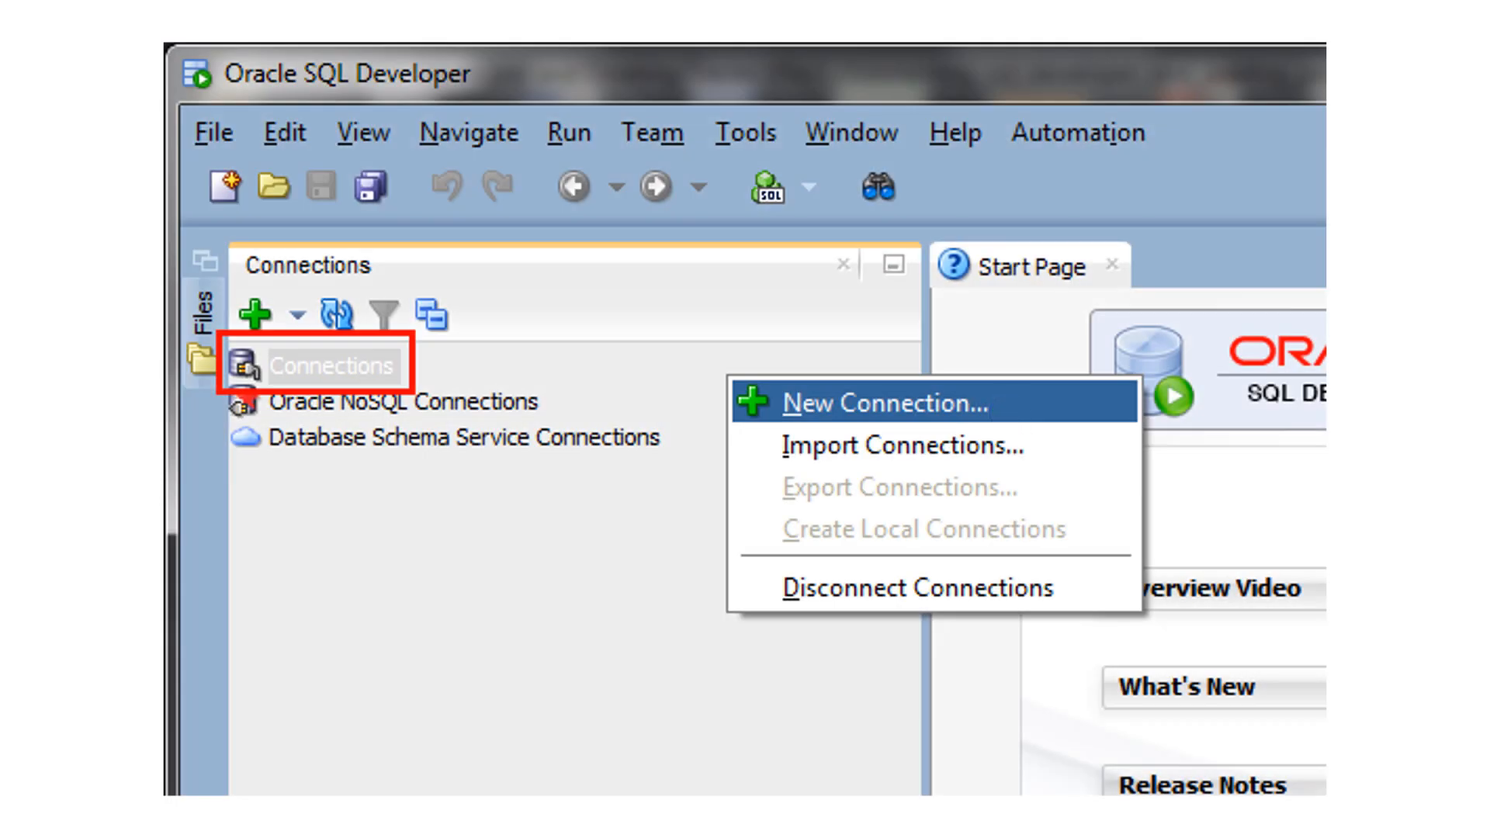
Step: Start a new connection for ATPC as admin from Connections
left_click(870, 403)
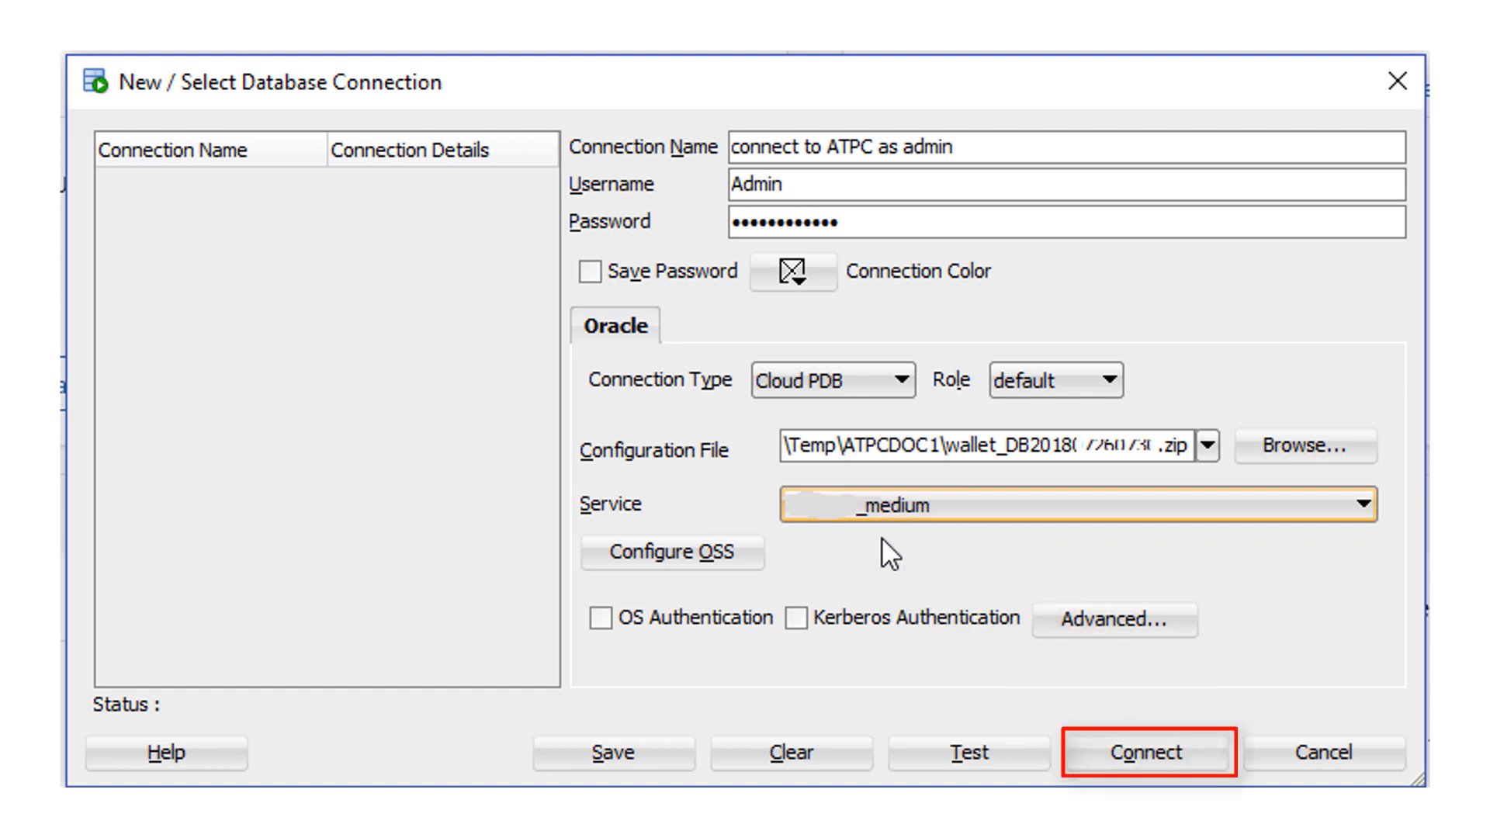
Step: Connect to ATPC as admin and run the script creating atpc_user with the dwrole grant
left_click(1149, 752)
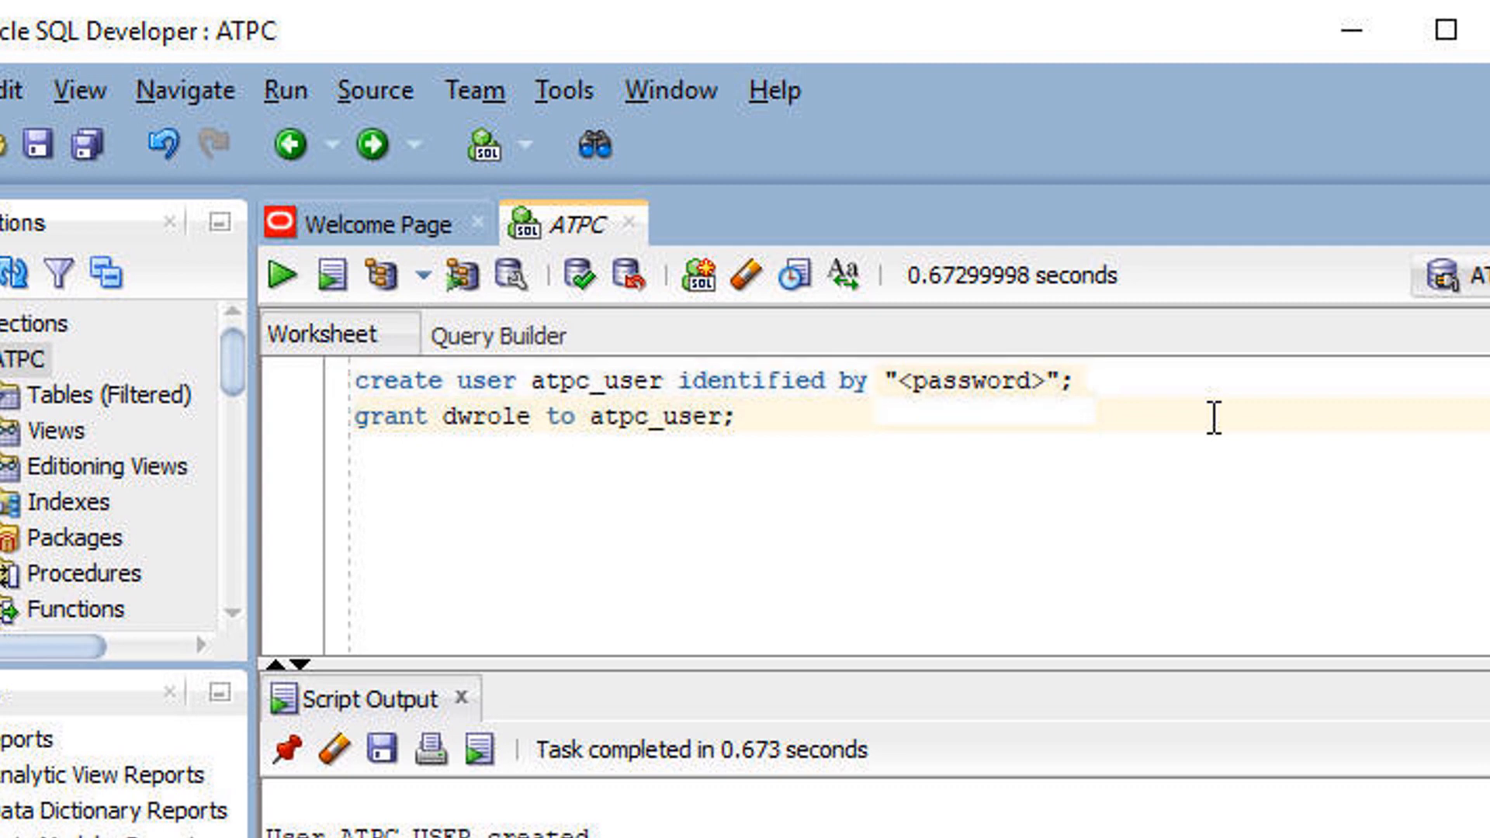
double_click(484, 415)
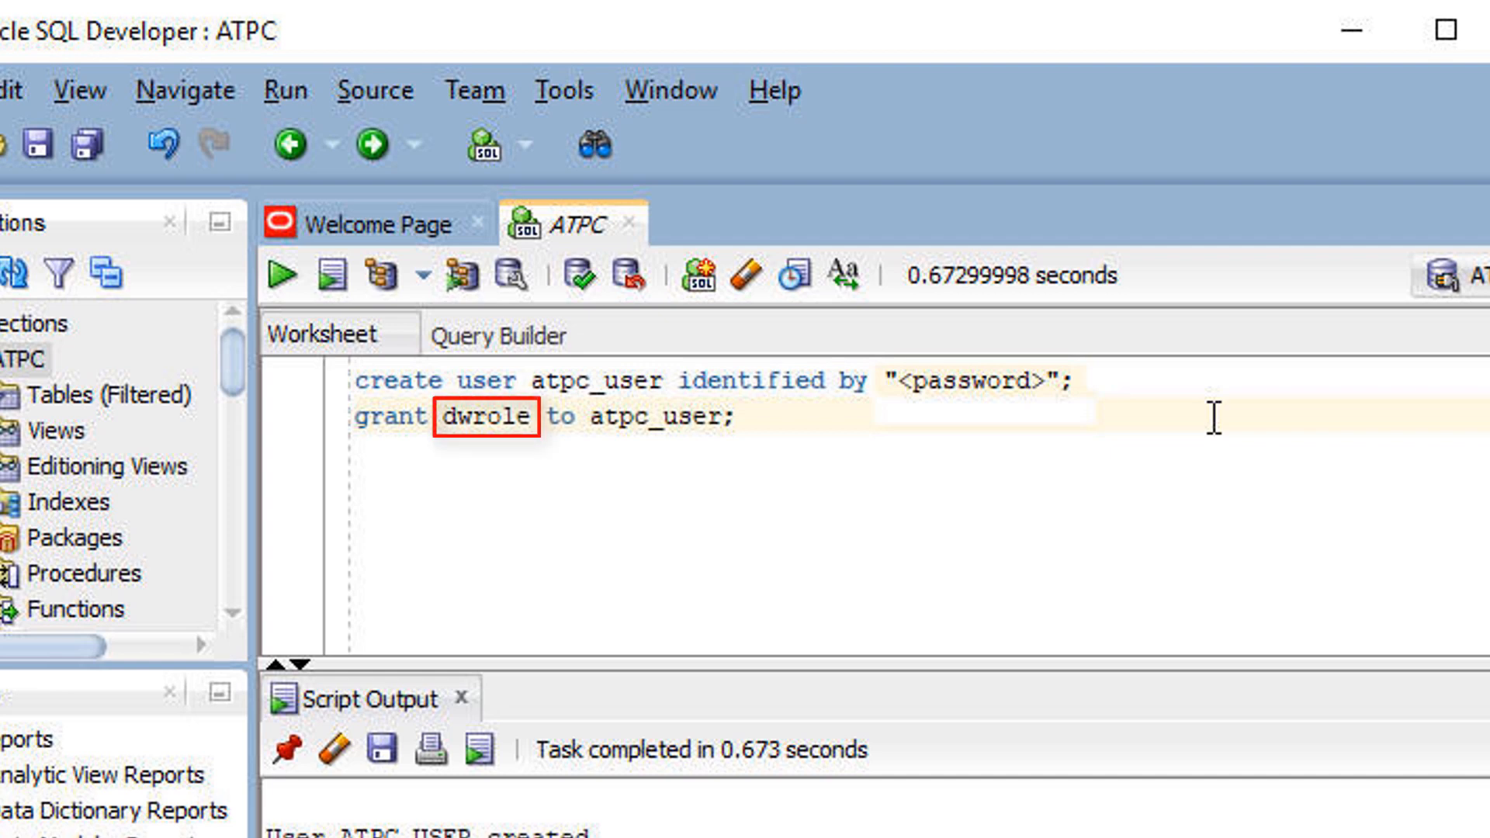